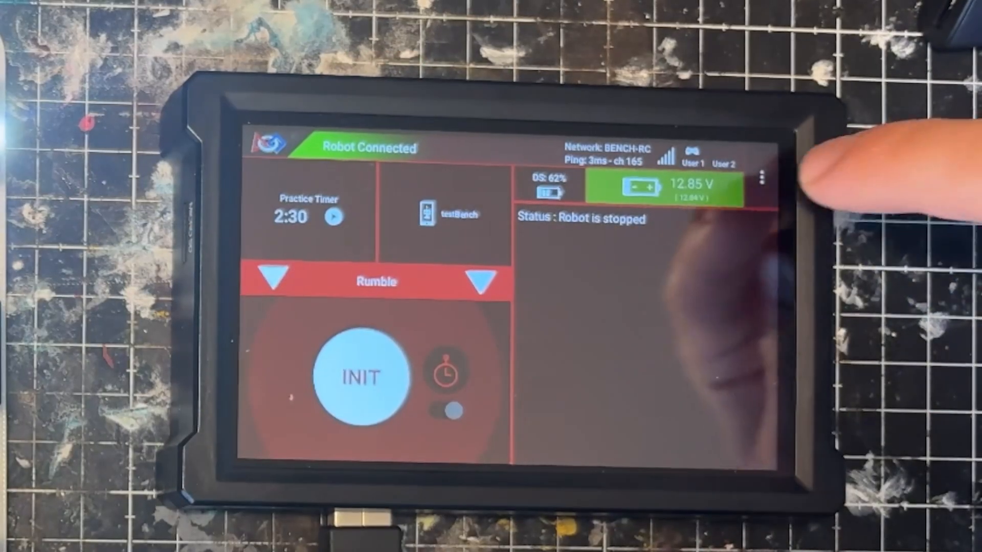
# Review the Control Hub digital devices showing led_green on port 0 and led_red on port 1, then finish
pyautogui.click(762, 178)
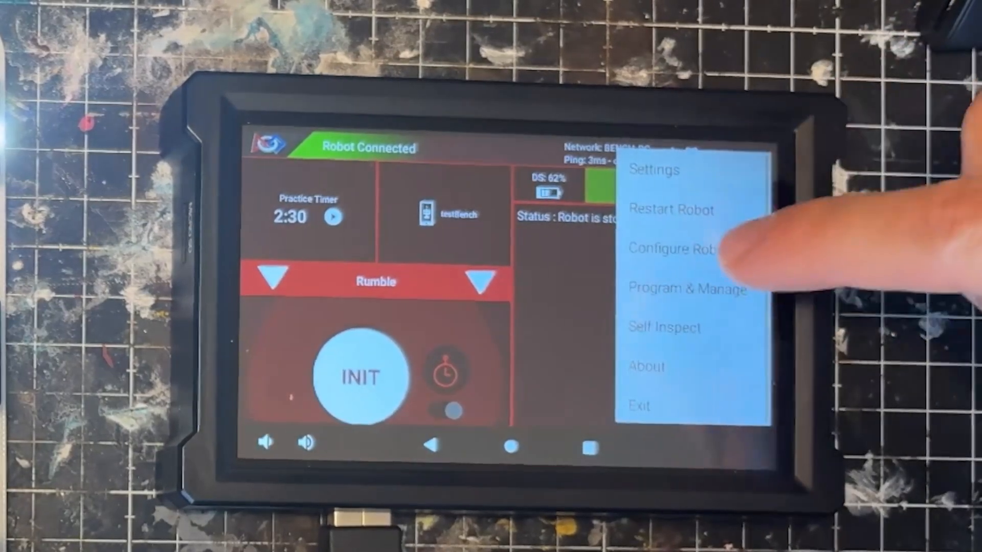
pyautogui.click(673, 248)
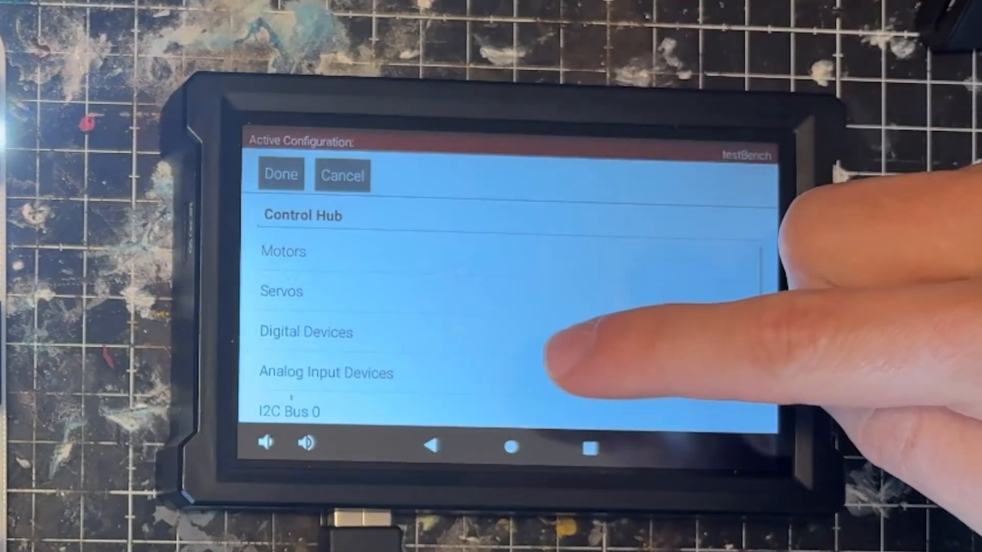
pyautogui.click(306, 331)
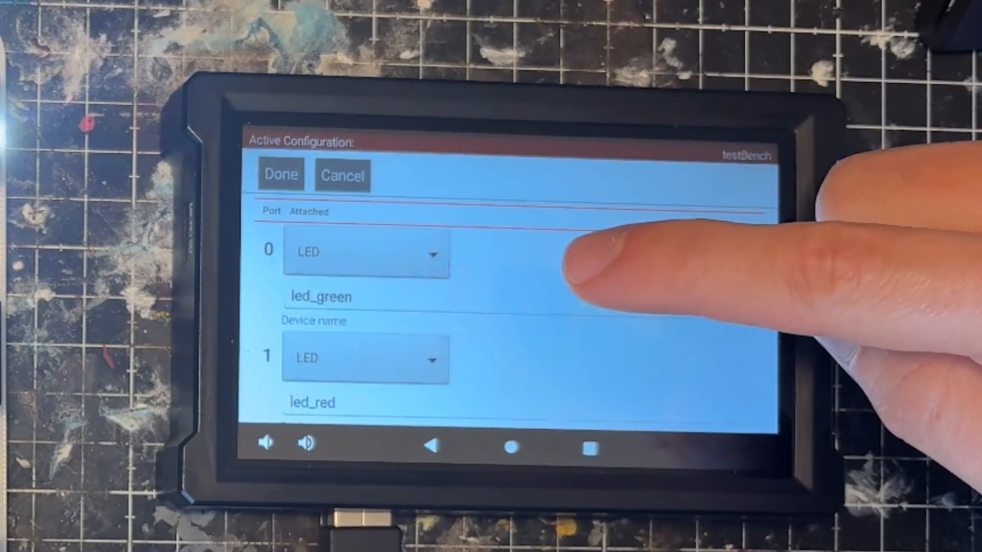
pyautogui.moveTo(626, 375)
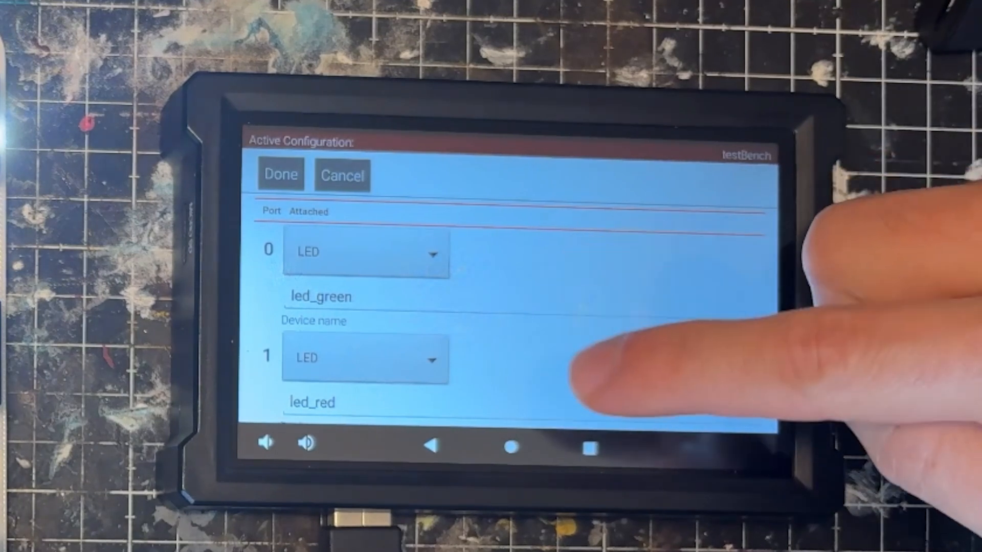
pyautogui.scroll(-3)
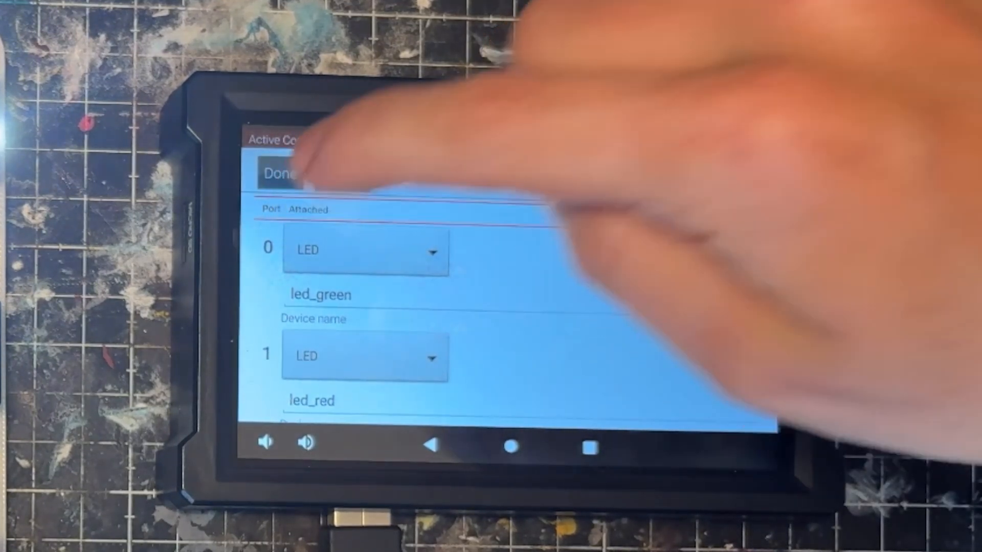
pyautogui.click(280, 174)
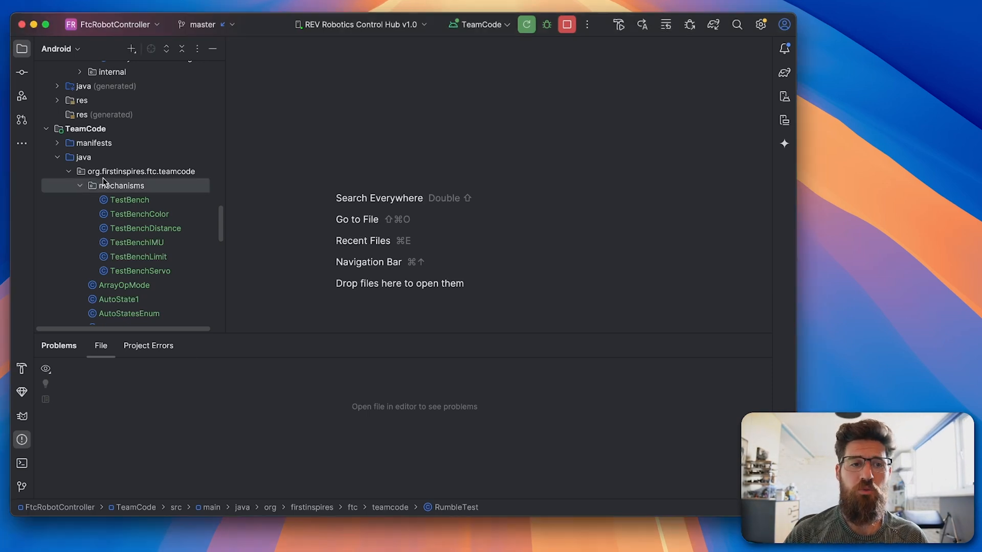
# Create a new Java class named TestBenchLED in the mechanisms package
pyautogui.rightClick(119, 186)
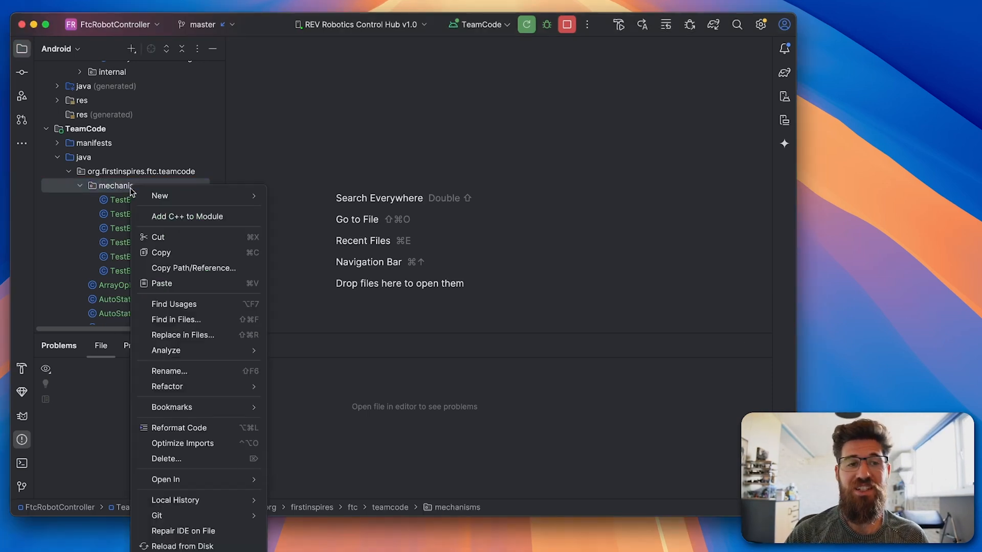
pyautogui.click(160, 195)
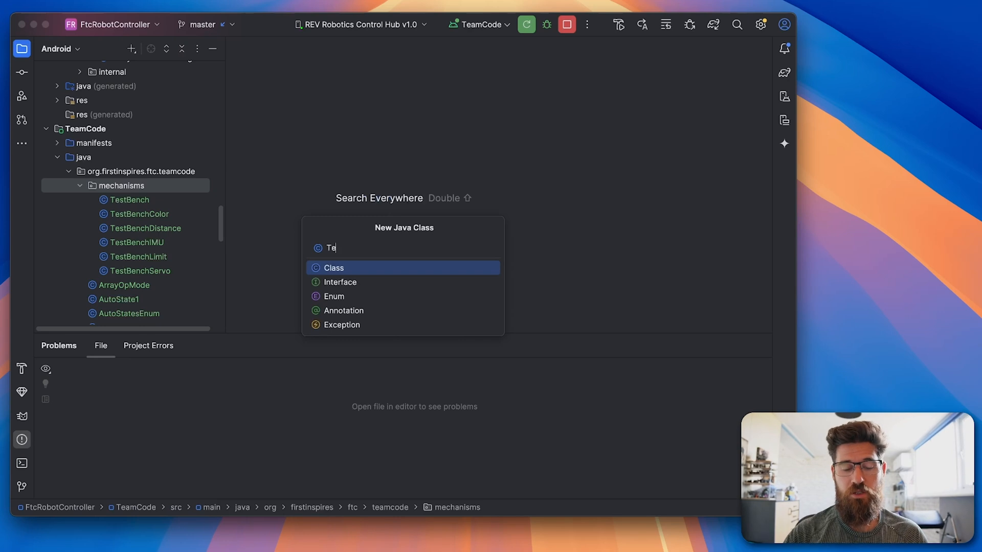
pyautogui.write('stBench')
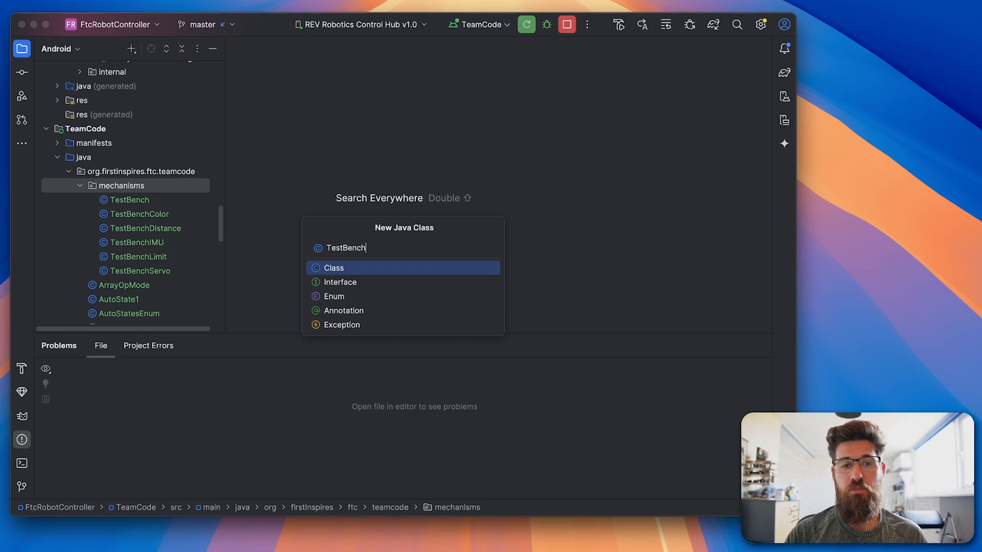
pyautogui.press('Enter')
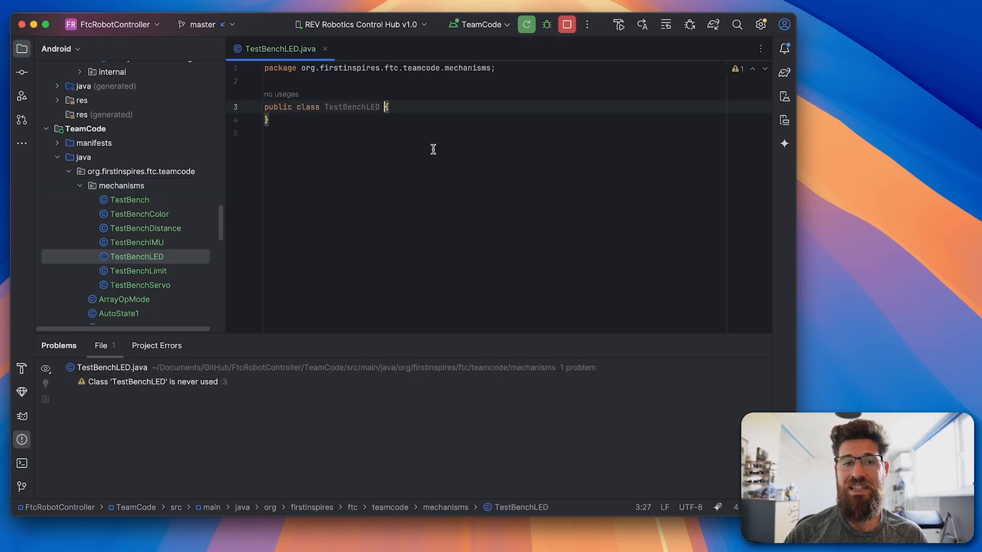
# Declare private LED fields redLed and greenLed and begin a public method
pyautogui.press('Return')
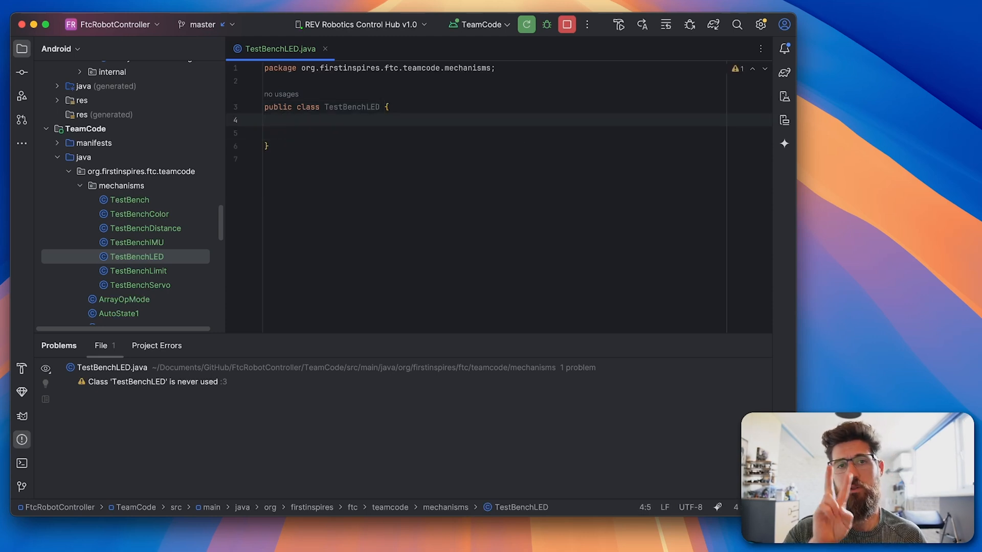
pyautogui.write('private LED')
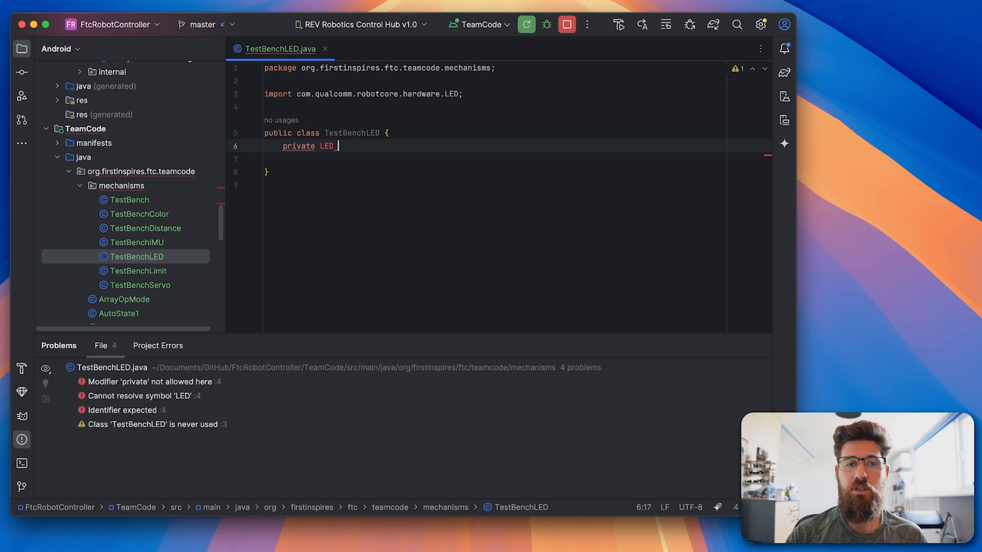
pyautogui.write('redLed;')
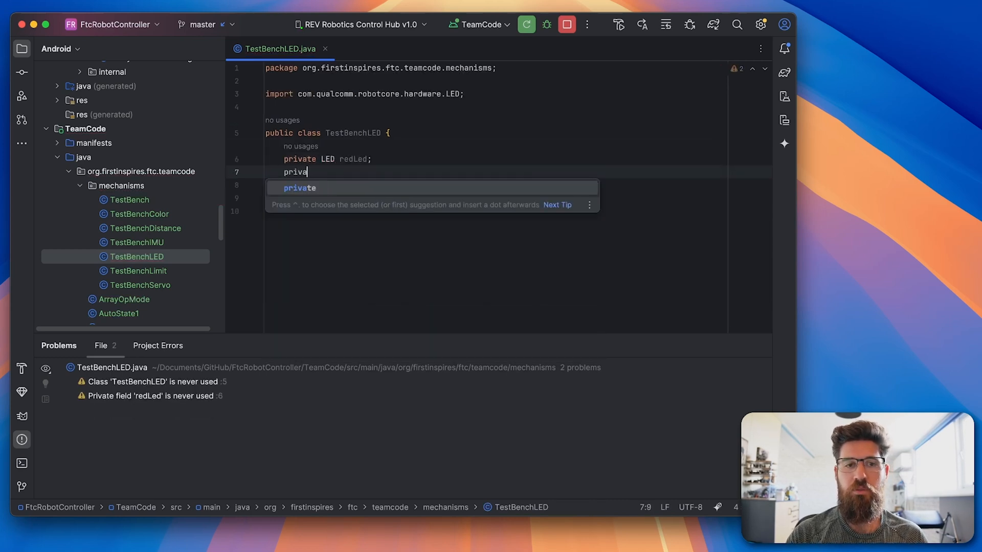
pyautogui.write('private LED_g')
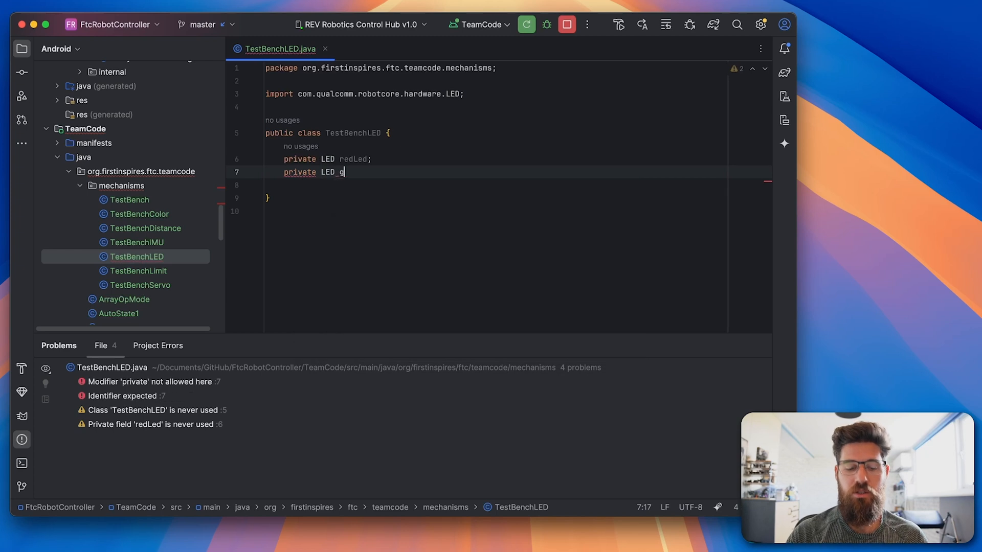
pyautogui.write('reenLed;')
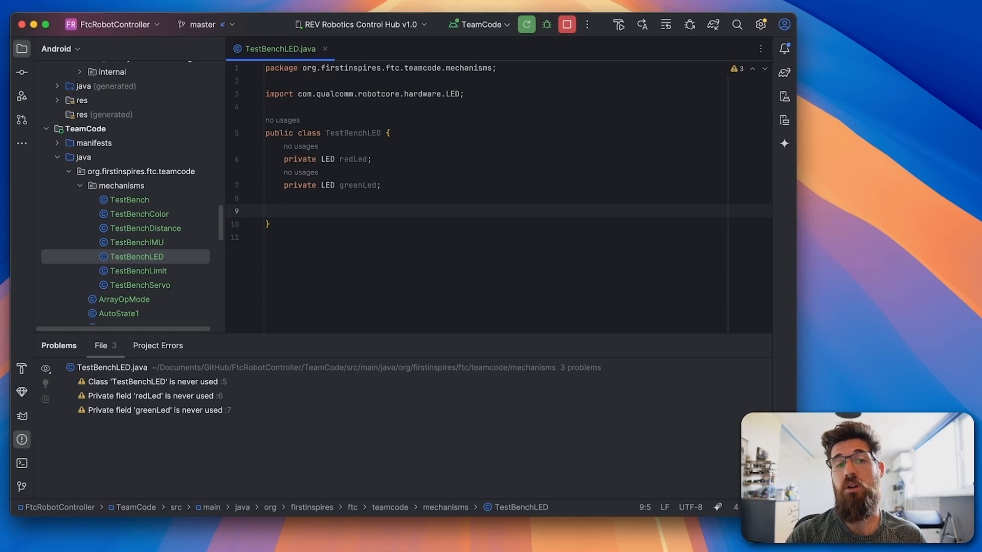
pyautogui.write('public void')
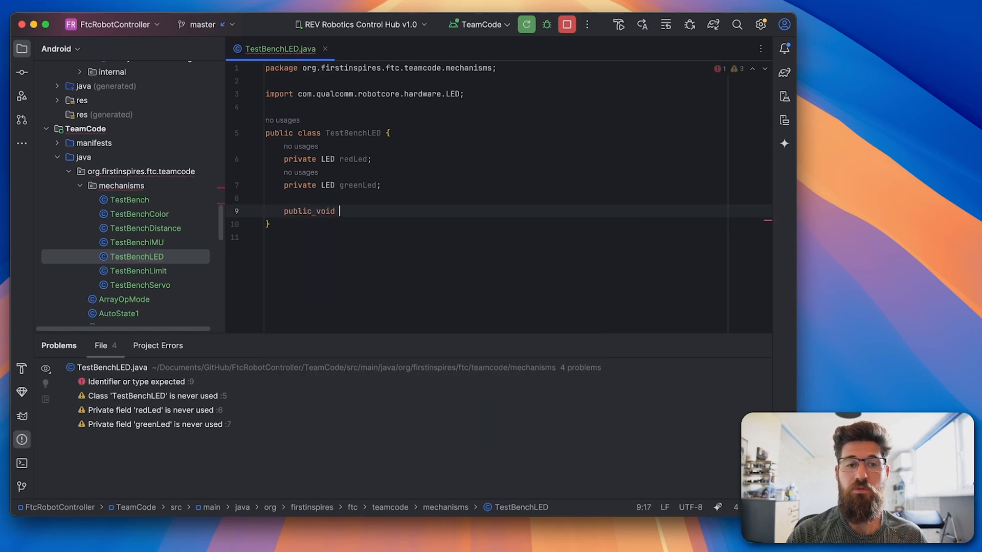
# Write init(HardwareMap hwMap) assigning redLed = hwMap.get(LED.class, "red_led")
pyautogui.write('init(HardwareMap hwMap')
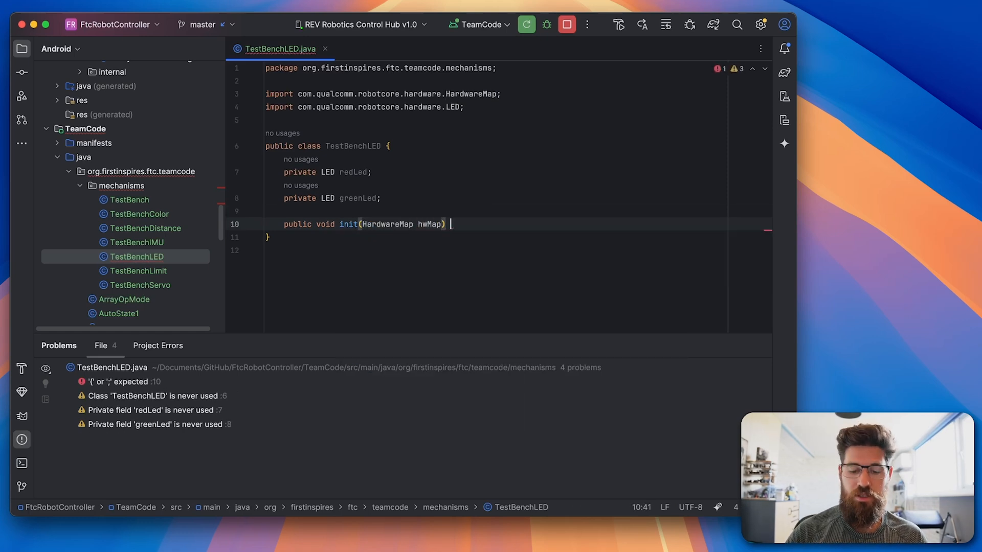
pyautogui.write('{')
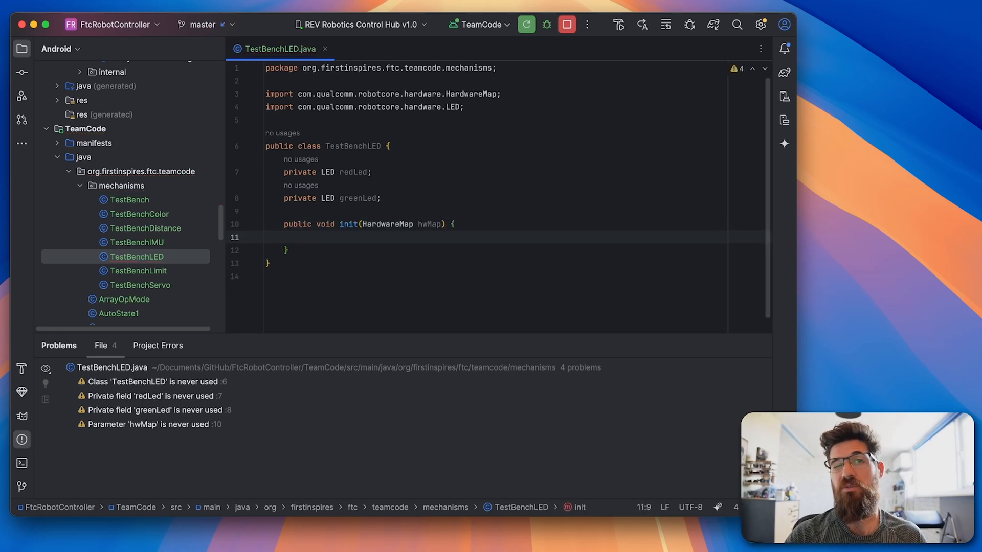
pyautogui.write('red')
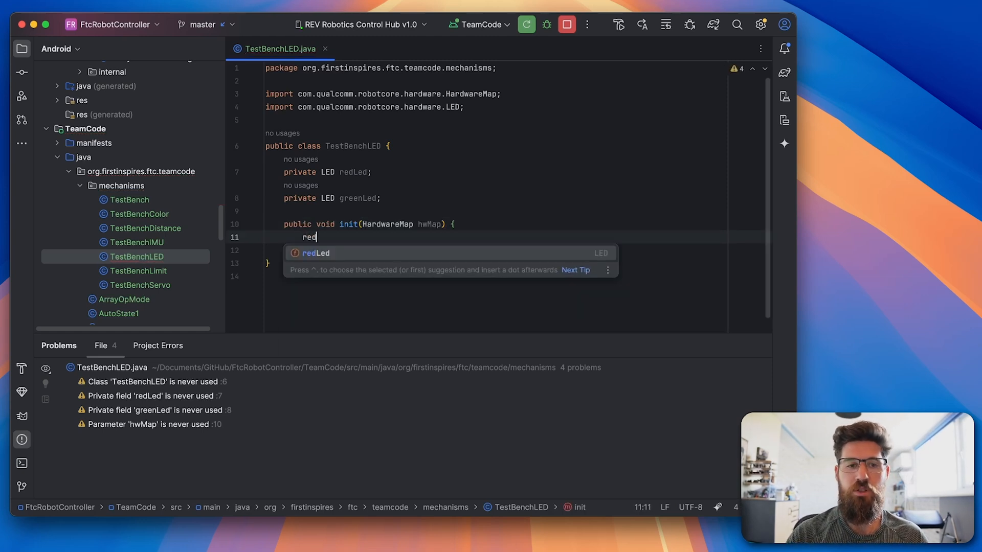
pyautogui.write('Led = _hwMap.get')
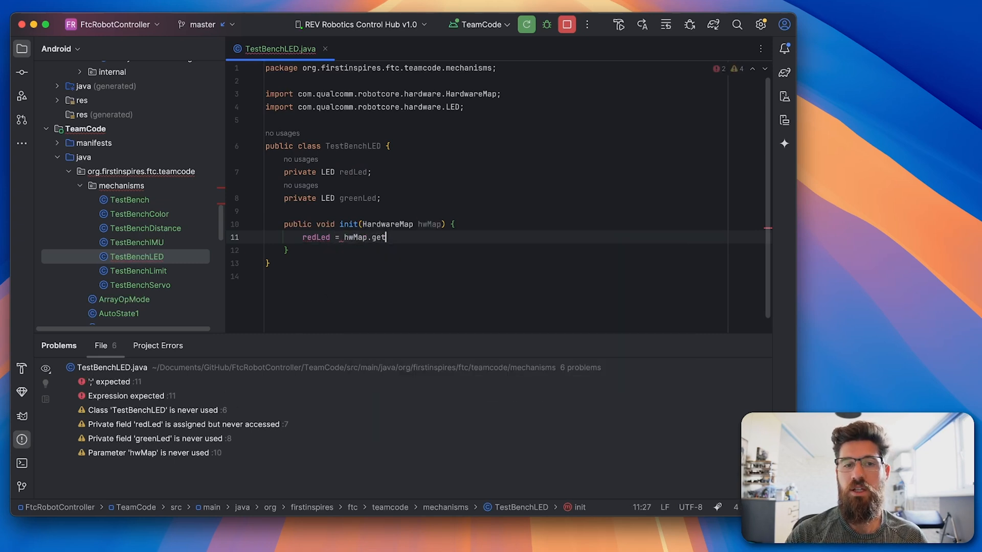
pyautogui.write('(LED.class,')
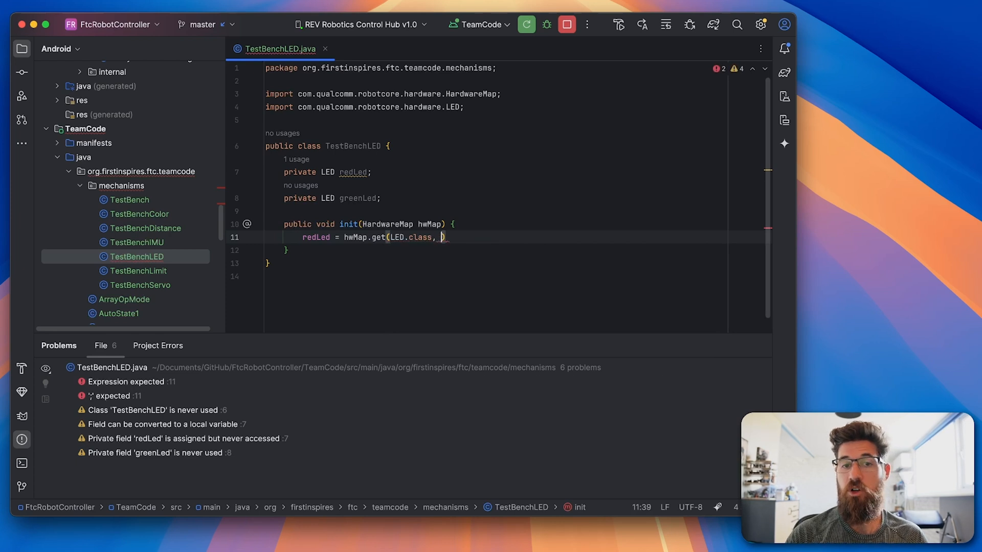
pyautogui.write('deviceName: ""')
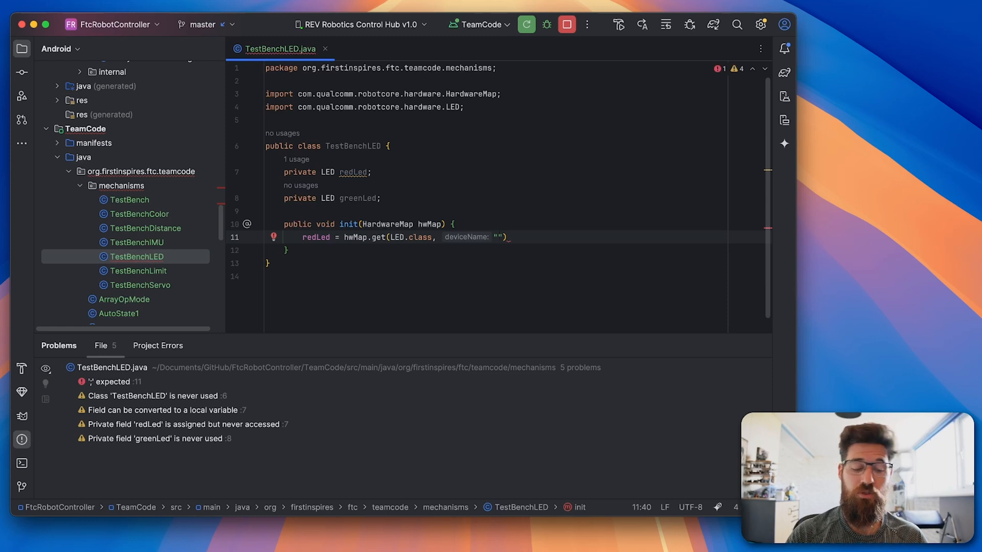
pyautogui.write('re')
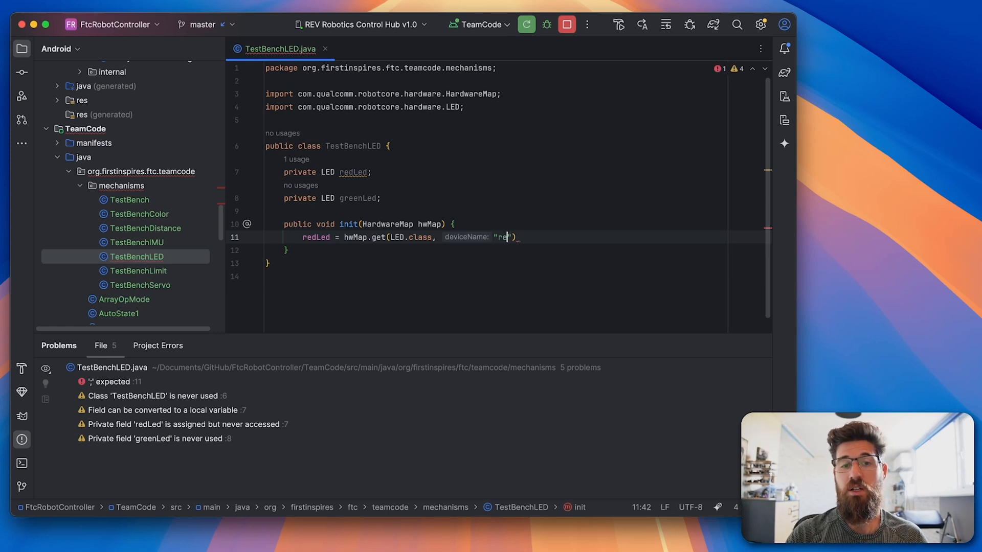
pyautogui.write('_led')
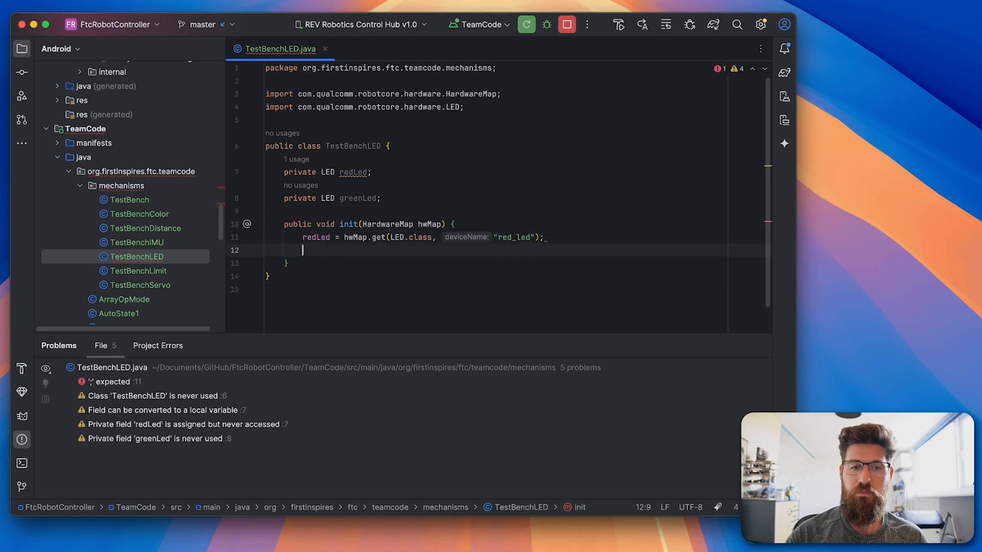
# Assign greenLed = hwMap.get(LED.class, "led_green") and rename the red device to "led_red"
pyautogui.write('greenLed')
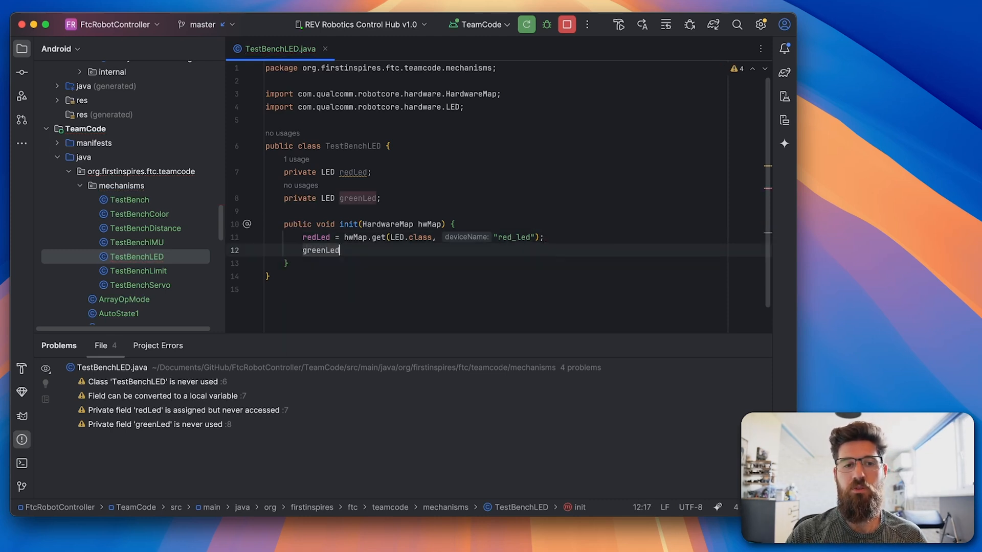
pyautogui.write('= hwMap')
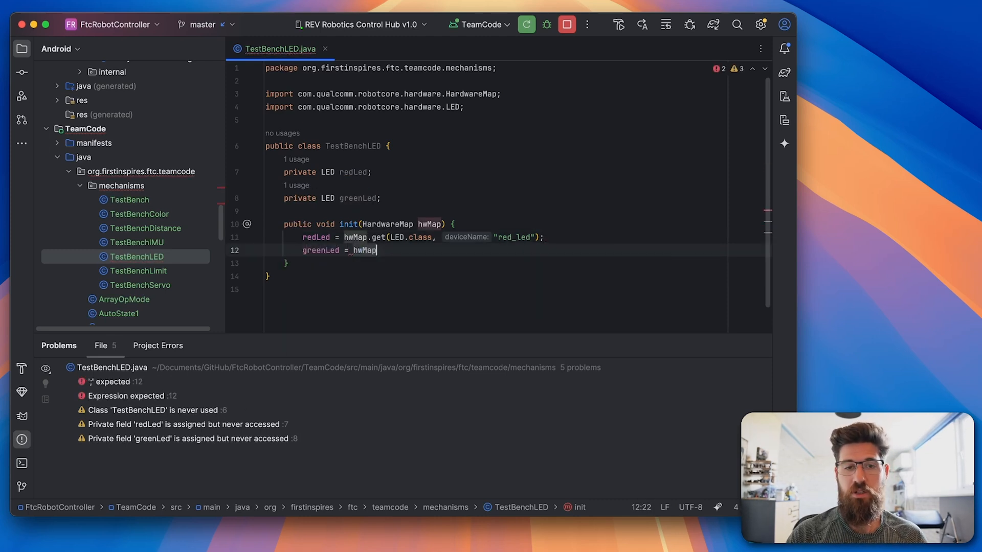
pyautogui.write('.get()')
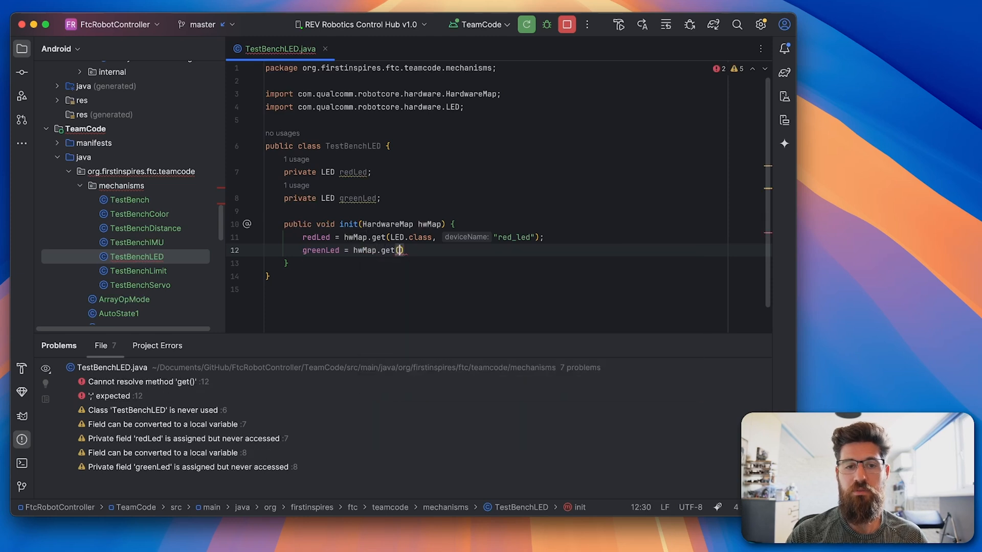
pyautogui.write('LED.class, "greeLed')
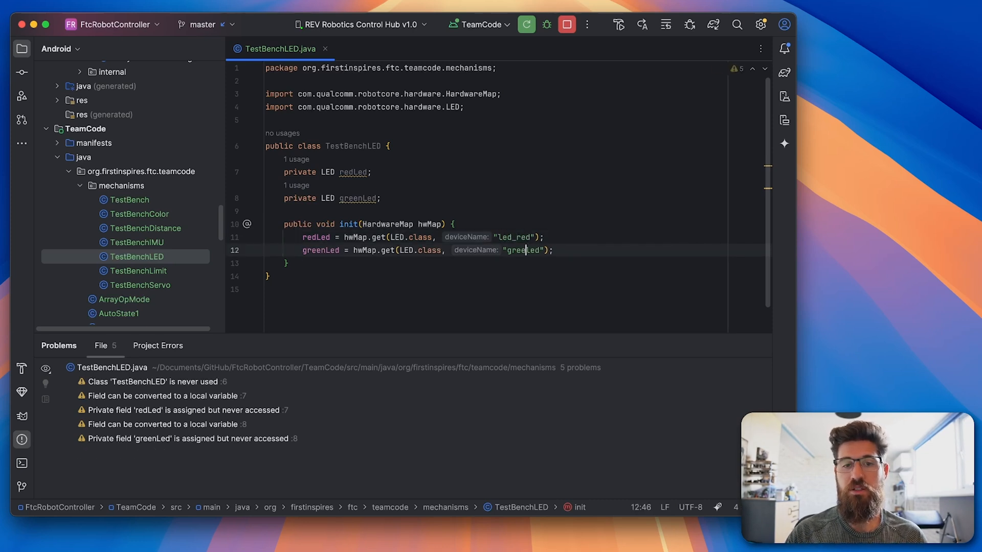
pyautogui.write('led_')
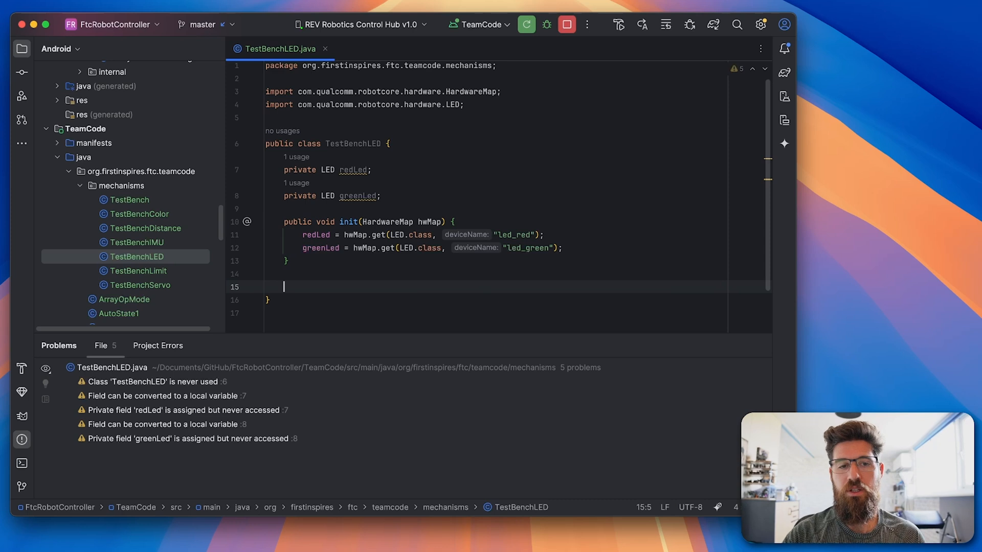
# Declare public void setRedLed(boolean isOn) using the autocomplete suggestion
pyautogui.write('pbn')
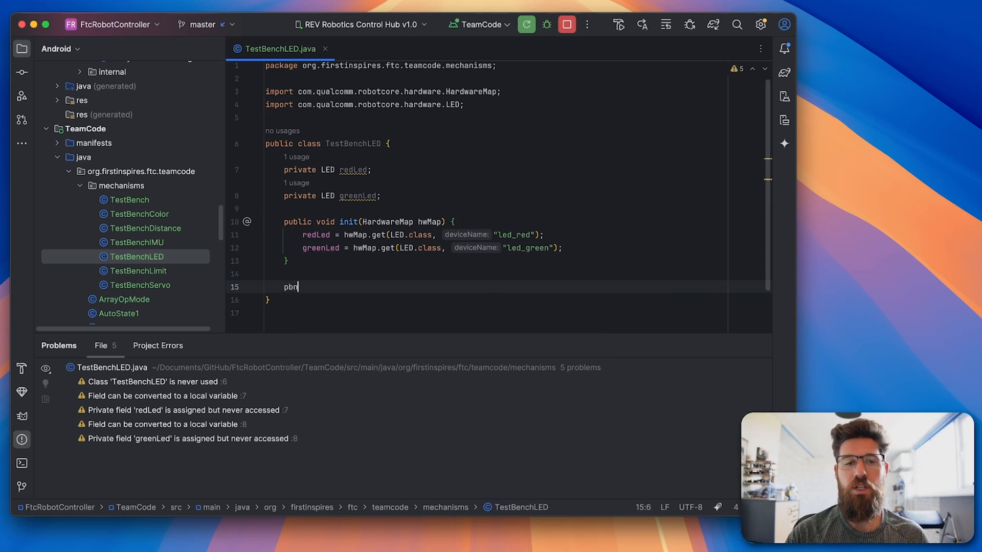
pyautogui.write('public voi')
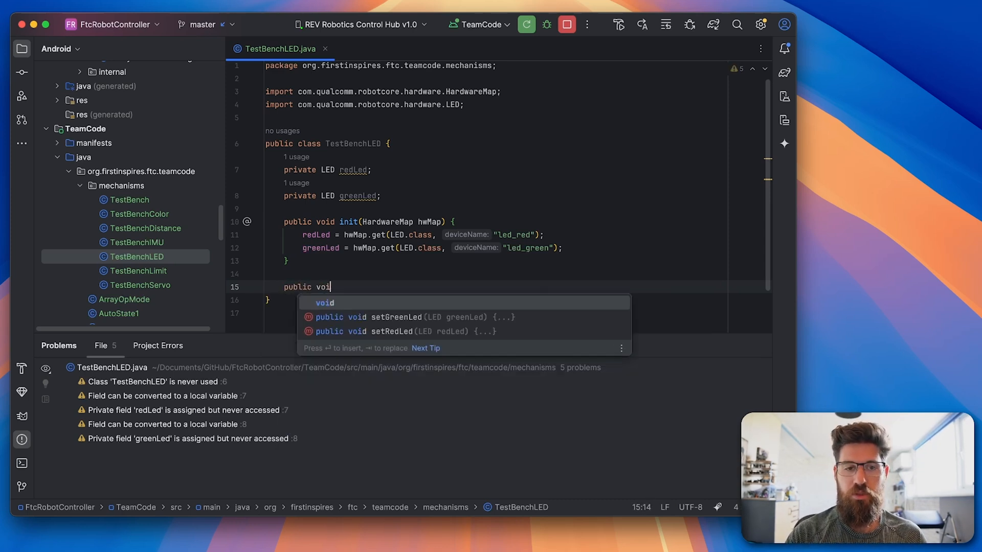
pyautogui.write('set')
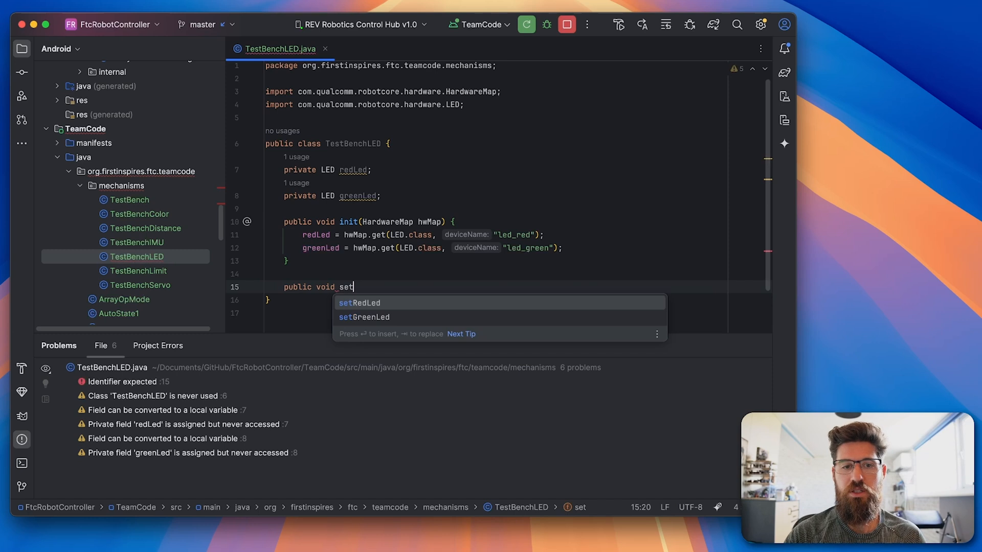
pyautogui.click(359, 303)
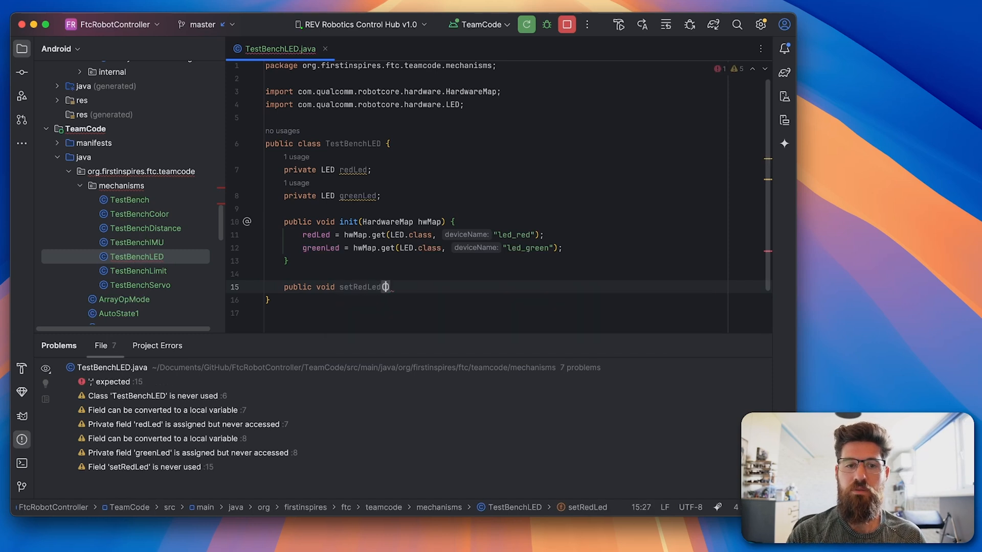
pyautogui.write('boolean')
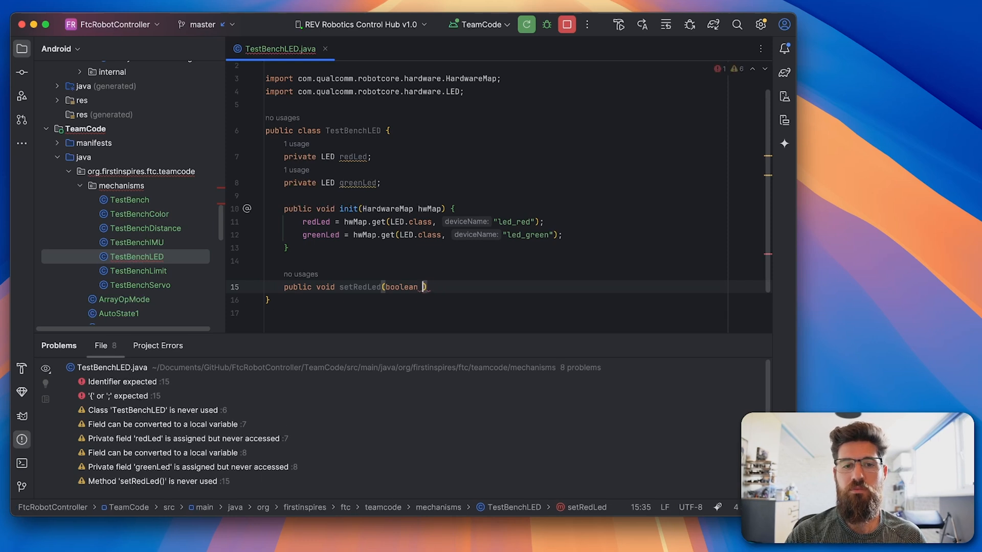
pyautogui.write('isOn)')
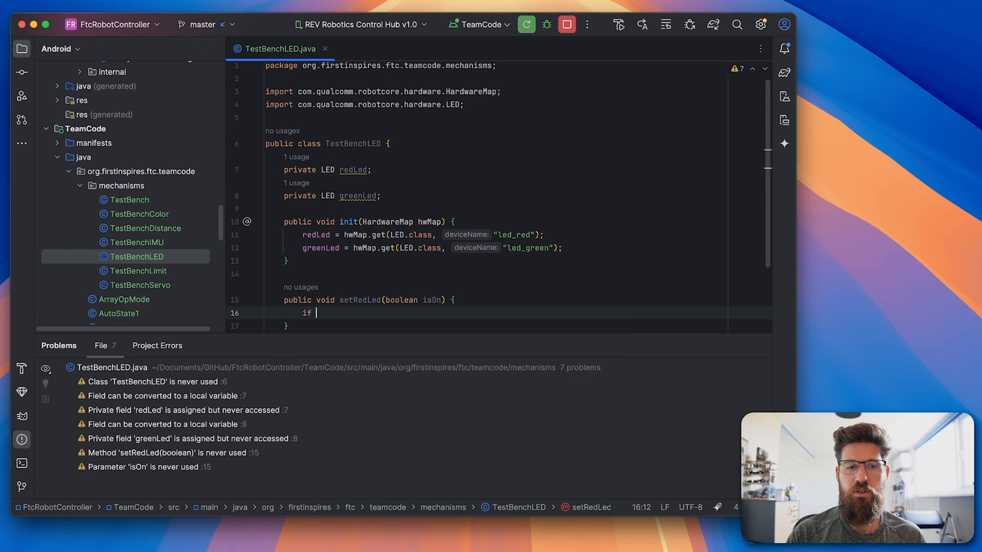
# Fill the body with if (isOn) redLed.on(); else redLed.off();
pyautogui.write('(isOn) {')
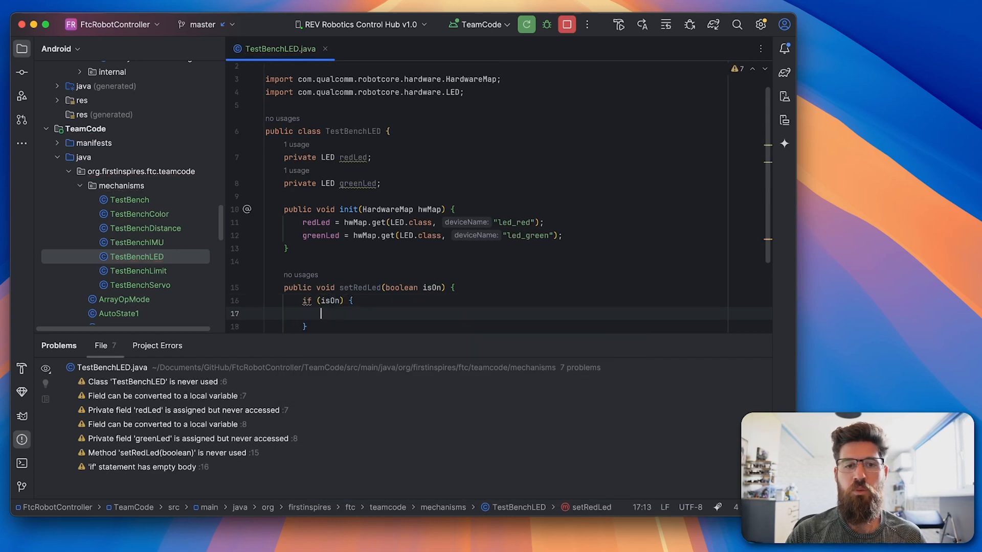
pyautogui.write('redLed')
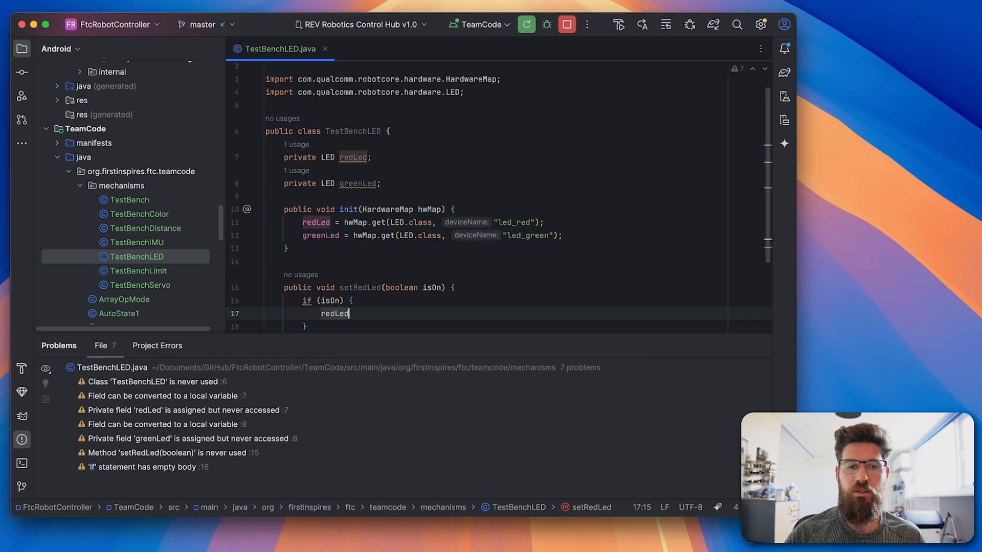
pyautogui.write('.on();')
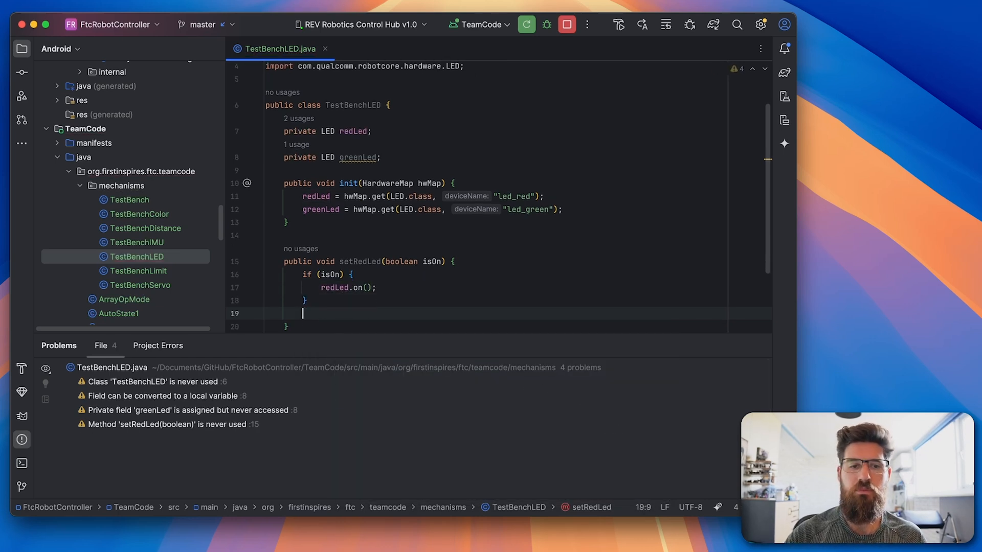
pyautogui.write('else')
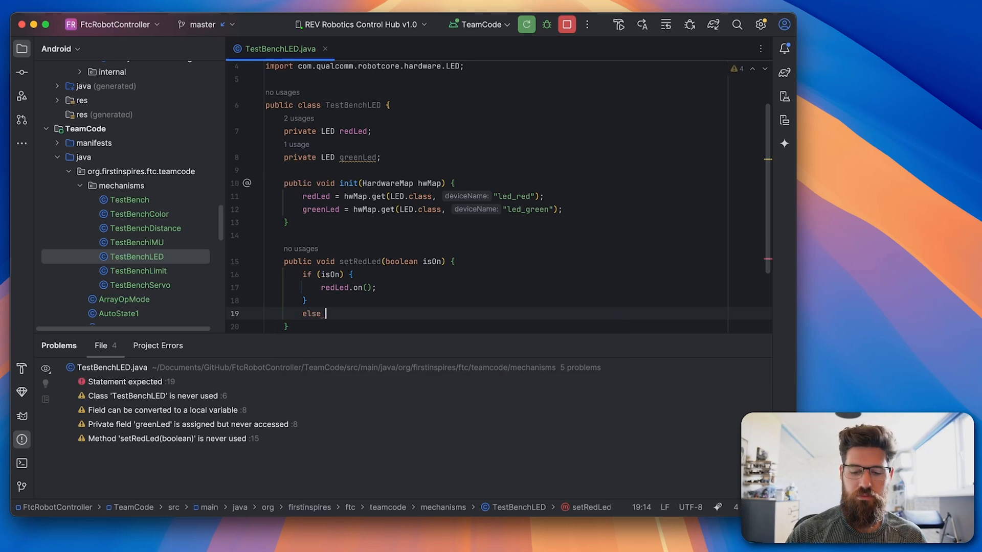
pyautogui.write('redLed.off();')
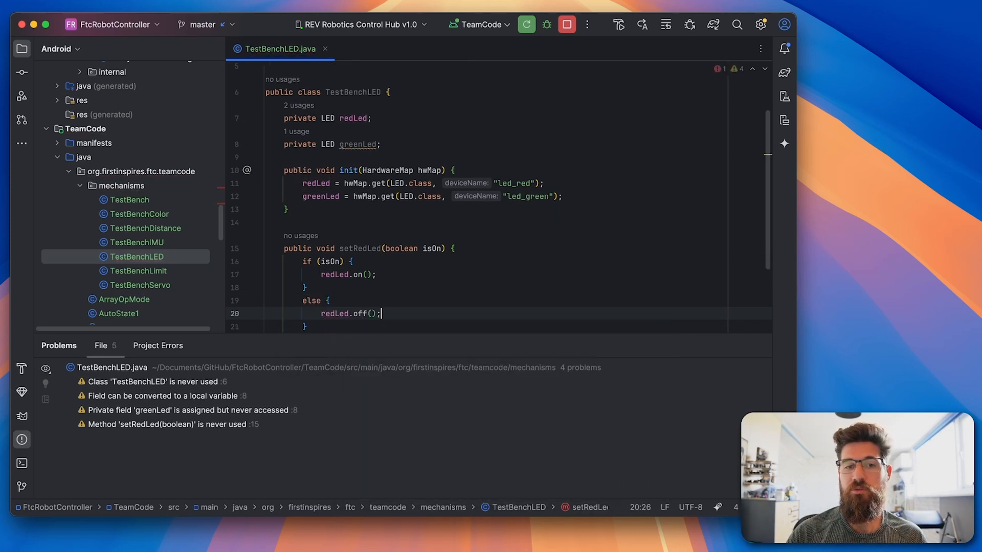
pyautogui.scroll(-3)
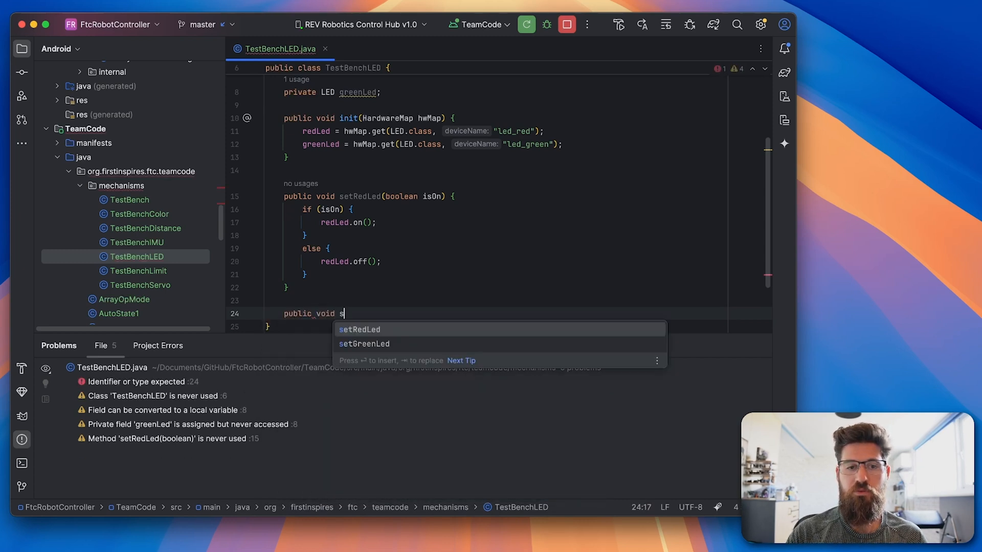
# Write setGreenLed(boolean isOn) turning greenLed on when true and off otherwise
pyautogui.click(365, 344)
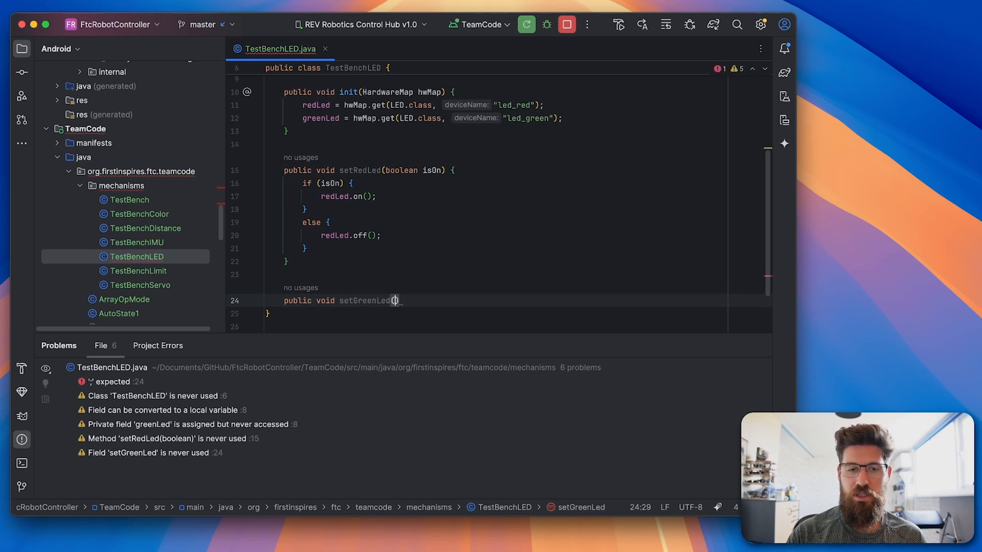
pyautogui.write('(boolean isOn')
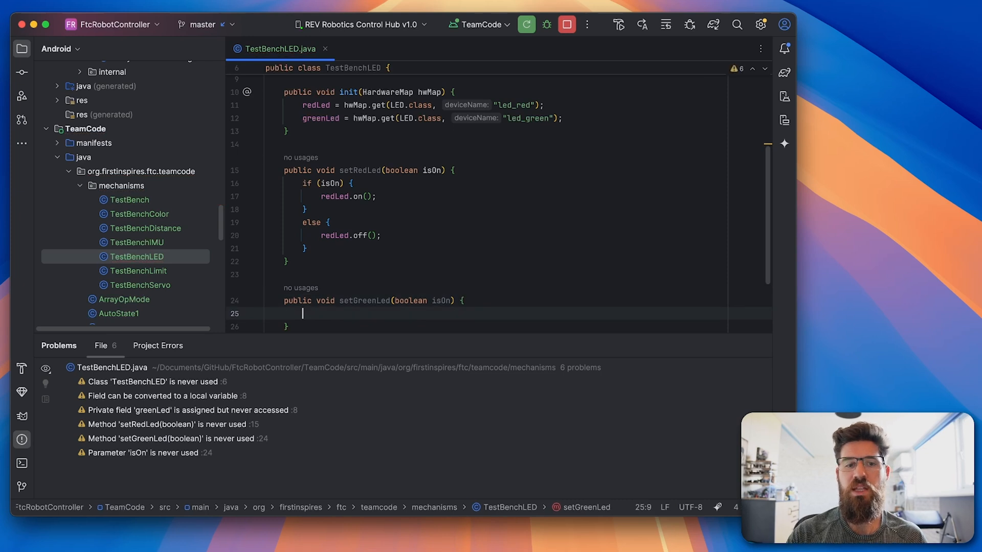
pyautogui.write('if (is')
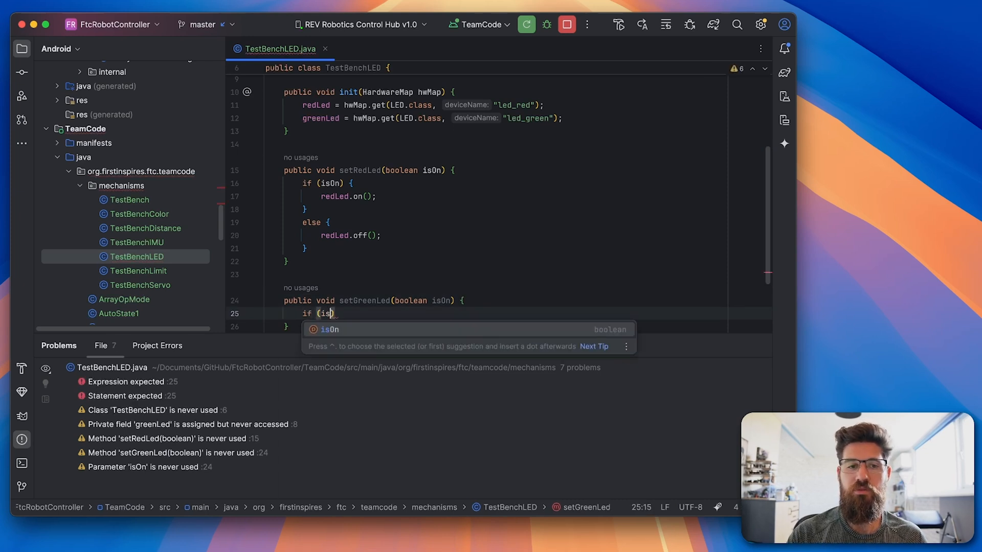
pyautogui.write(') P')
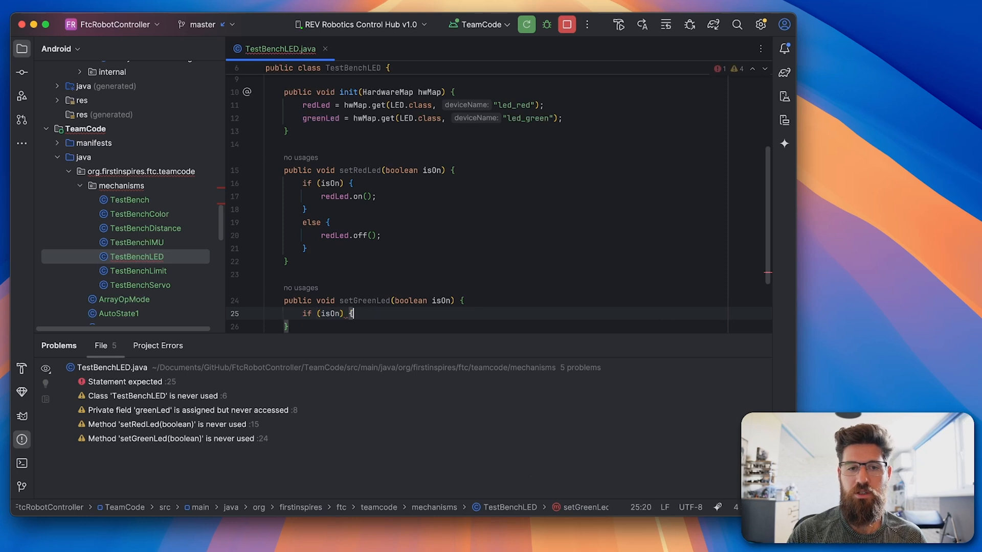
pyautogui.write('greenLed.on();')
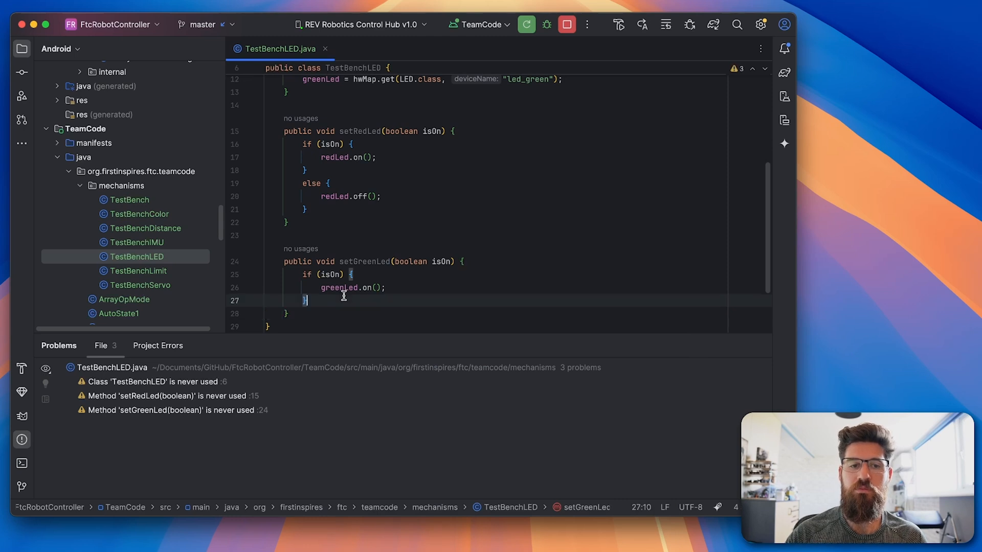
pyautogui.write('else {')
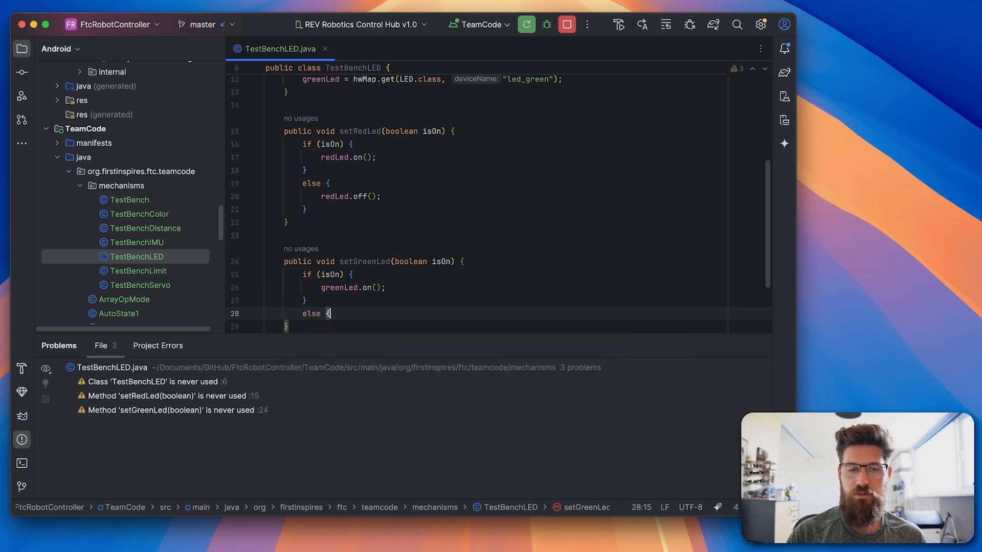
pyautogui.write('gre')
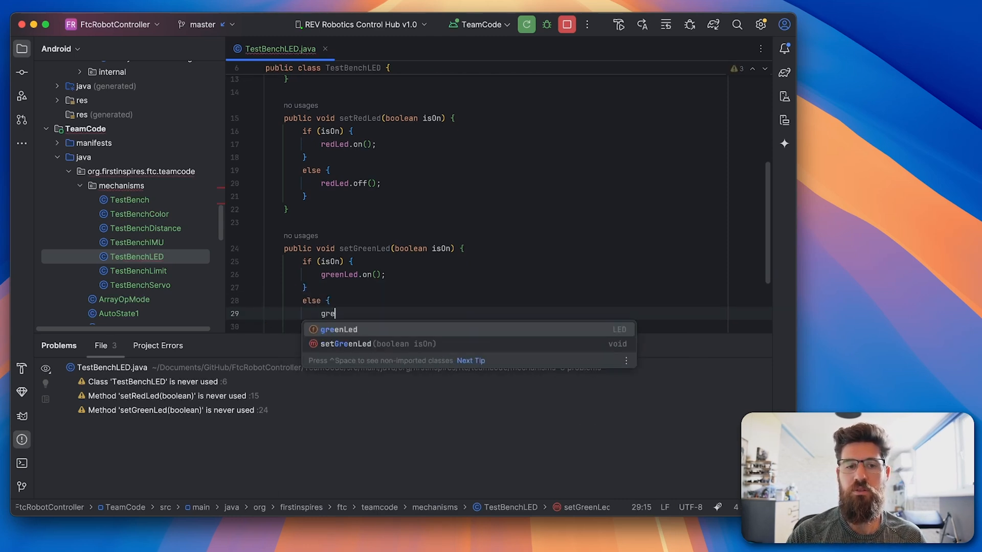
pyautogui.write('greenLed.o')
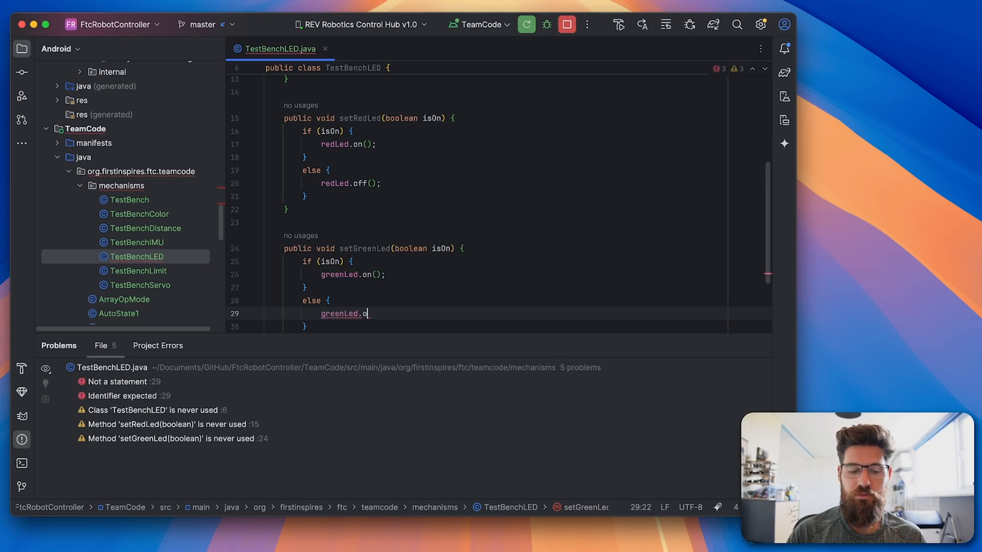
pyautogui.write('ff()')
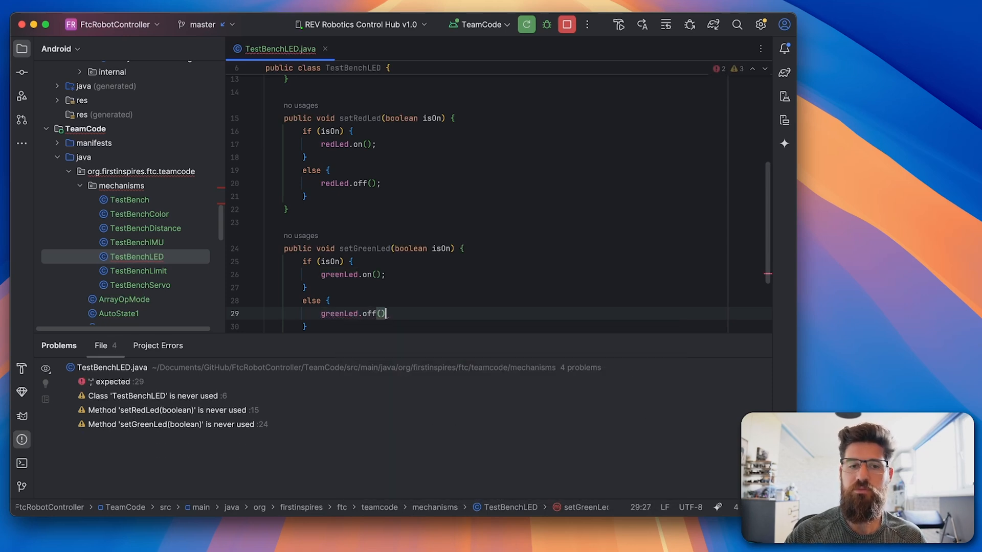
pyautogui.write(';')
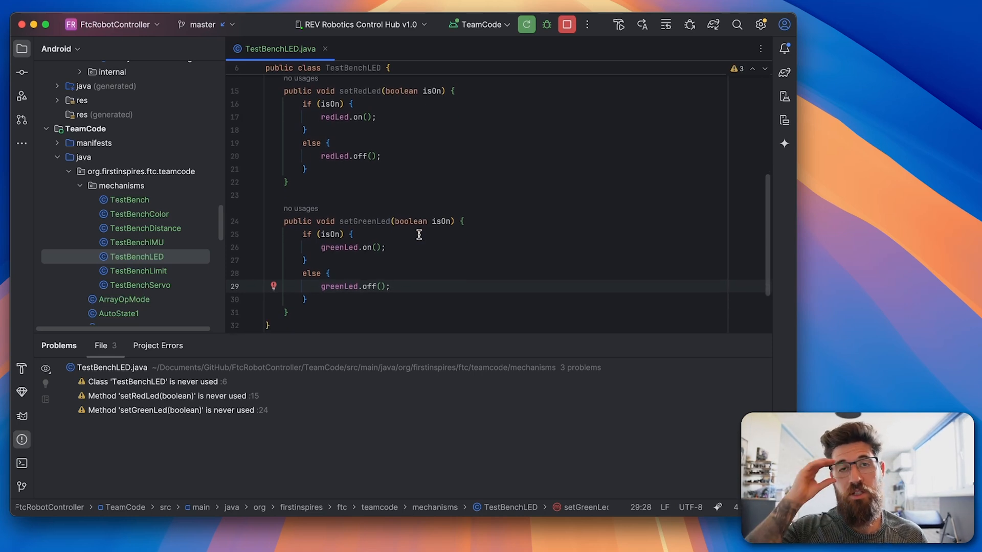
pyautogui.moveTo(431, 249)
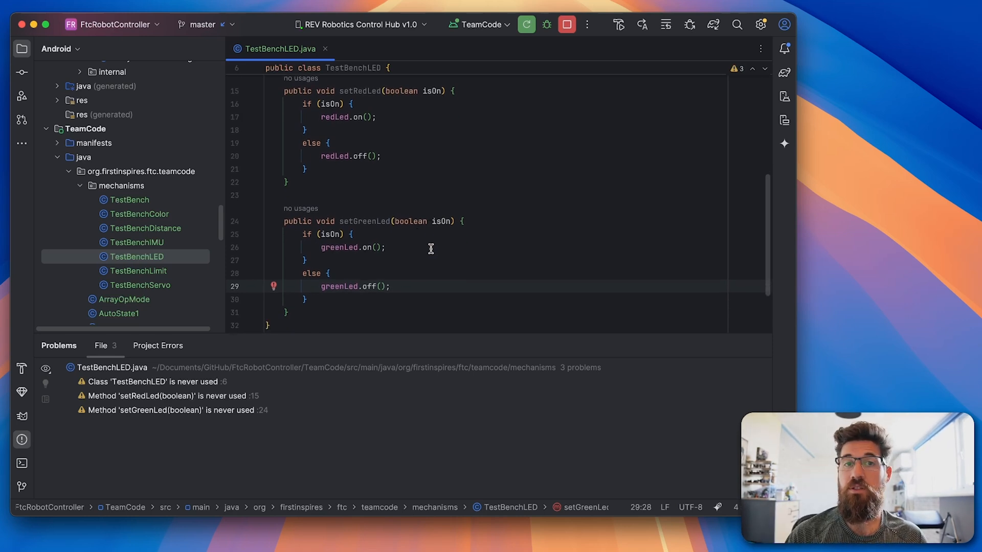
# Create a new Java class named LEDTest in the teamcode package
pyautogui.rightClick(140, 171)
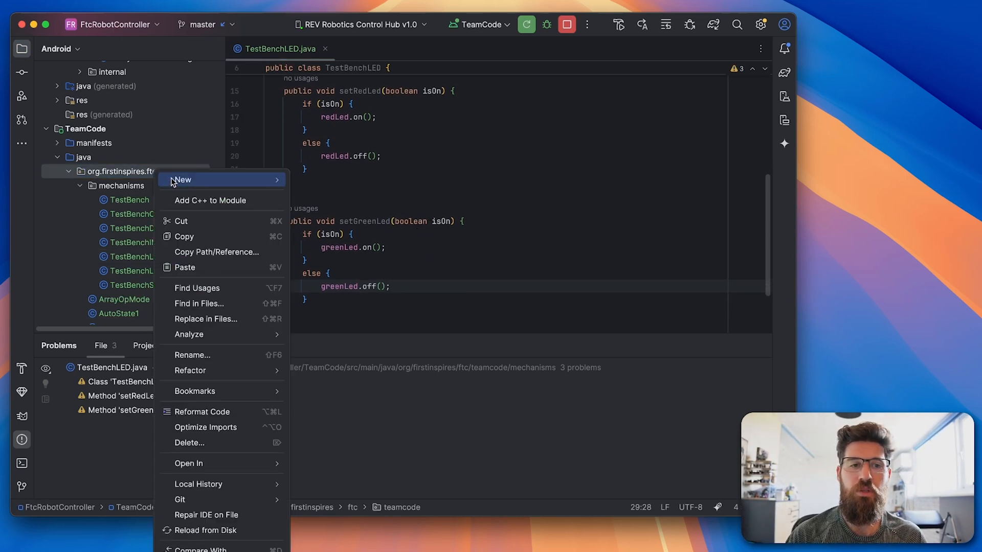
pyautogui.click(182, 180)
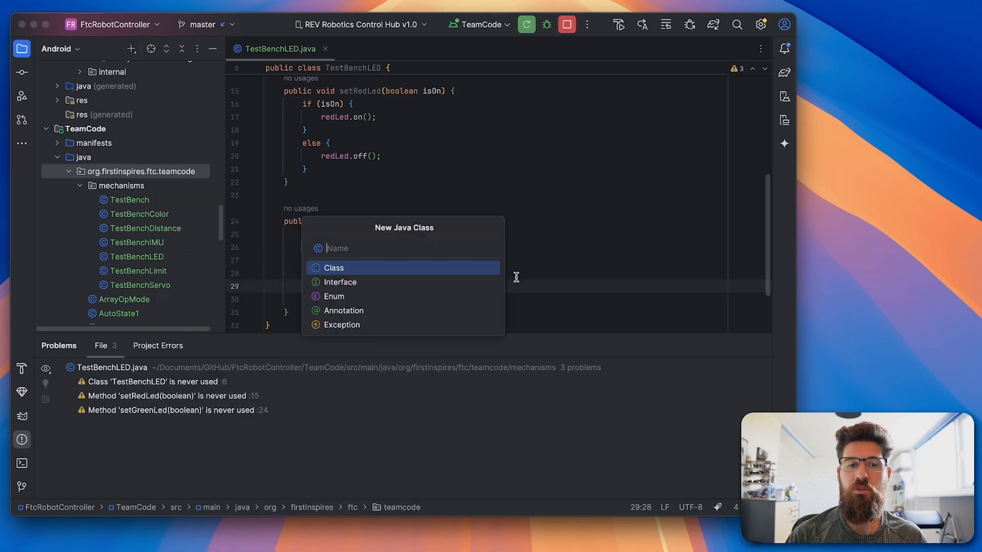
pyautogui.write('LEDTest extends {')
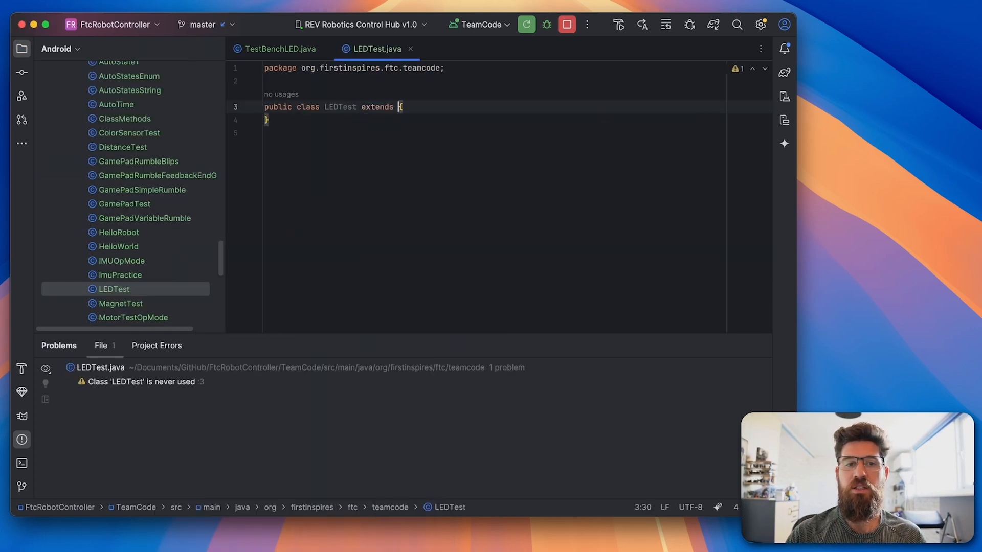
# Make LEDTest extend OpMode and insert empty overridden init() and loop() methods
pyautogui.write('OpMode')
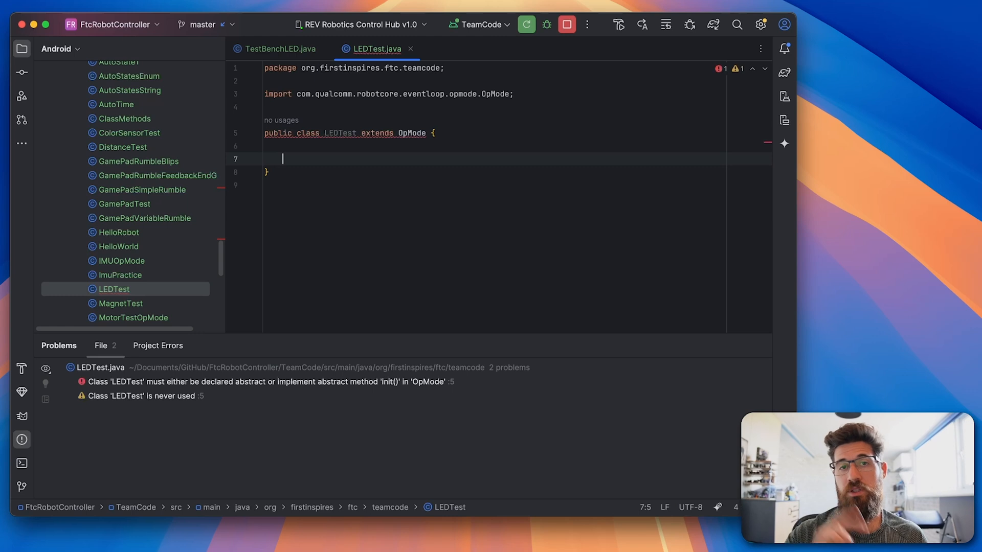
pyautogui.write('pub')
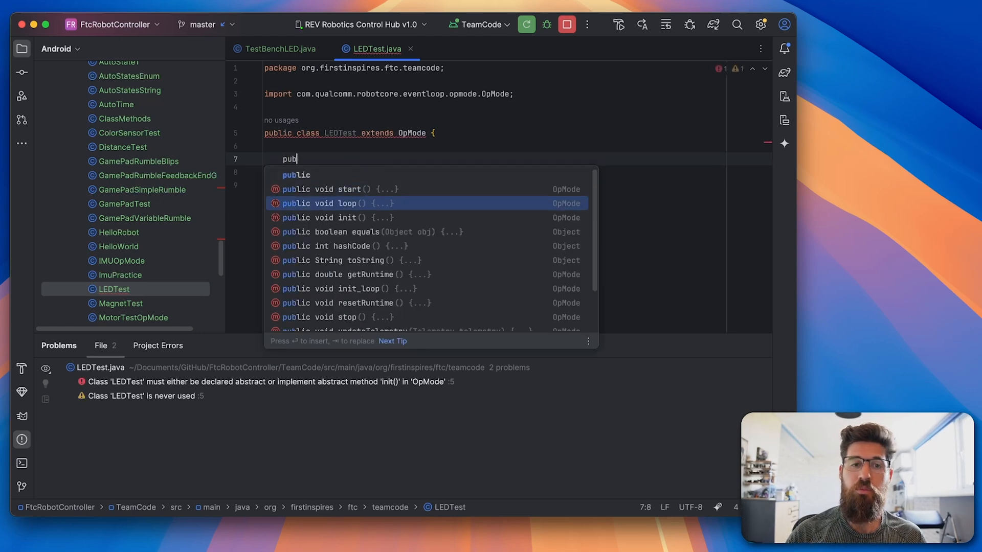
pyautogui.click(339, 217)
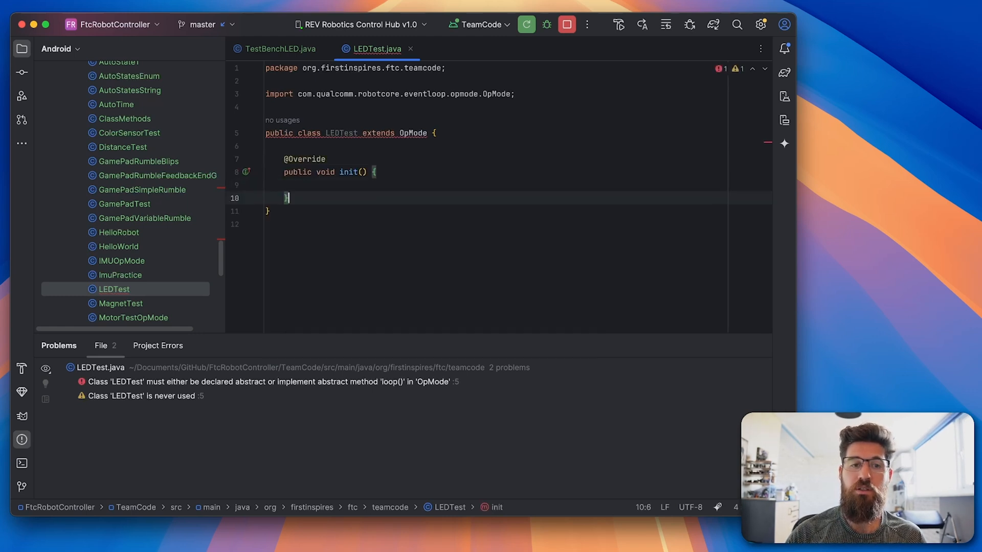
pyautogui.write('public void loop() {')
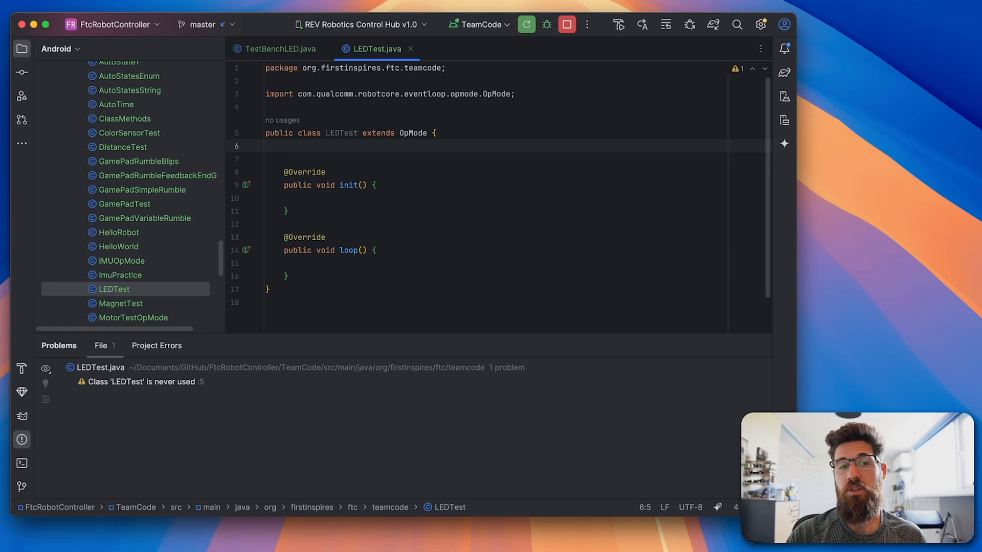
# Declare TestBenchLED bench = new TestBenchLED() and call bench.init(hardwareMap) in init()
pyautogui.write('TestBenchLED b')
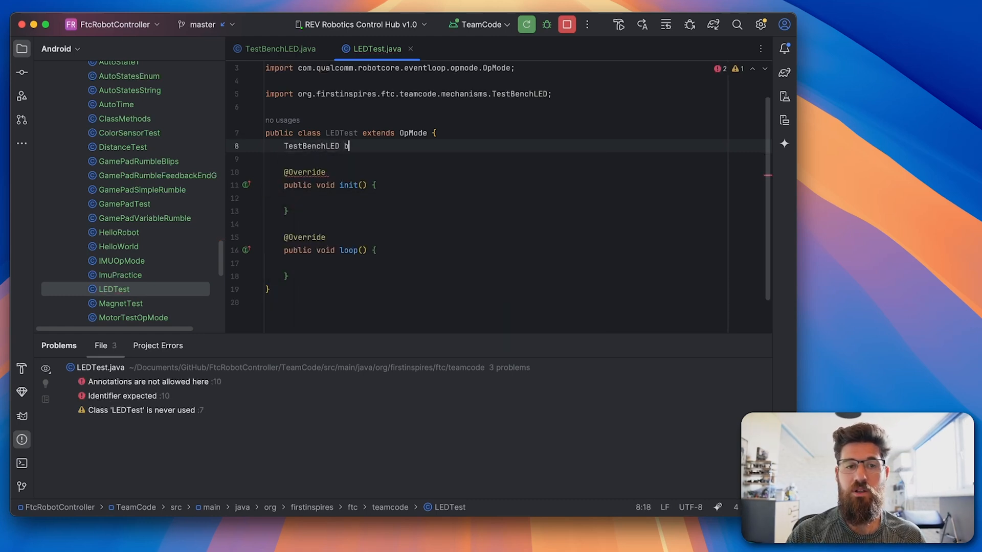
pyautogui.write('ench = new')
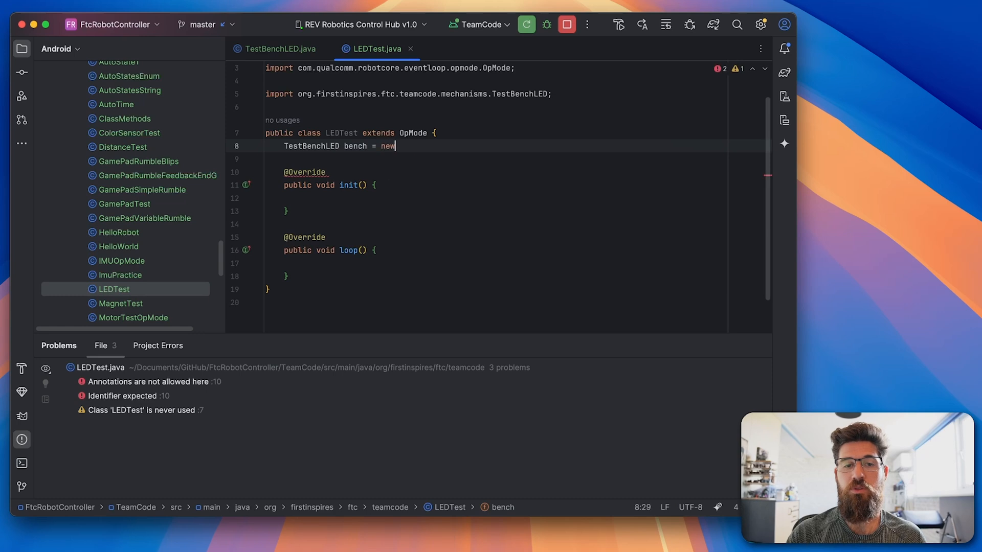
pyautogui.write('TestBenchLED();')
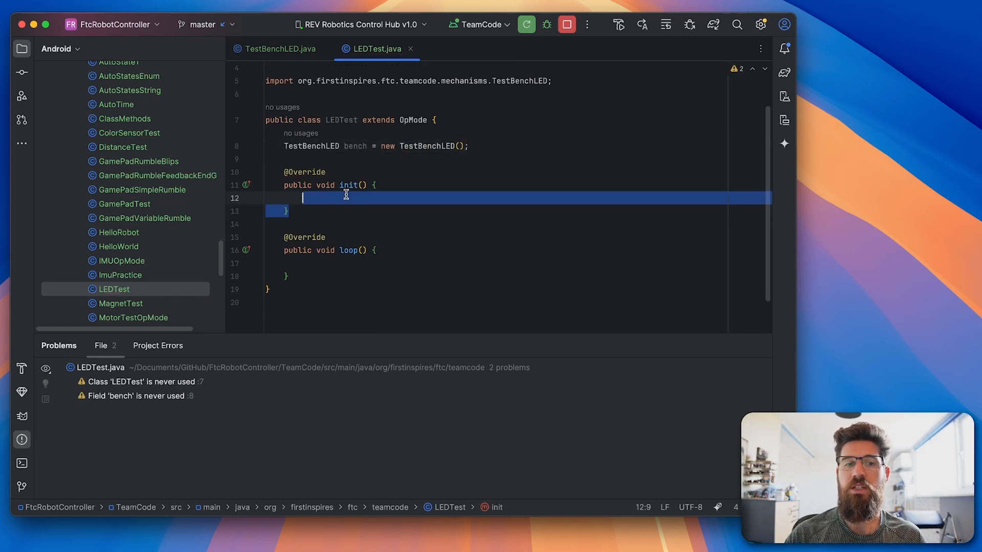
pyautogui.click(401, 206)
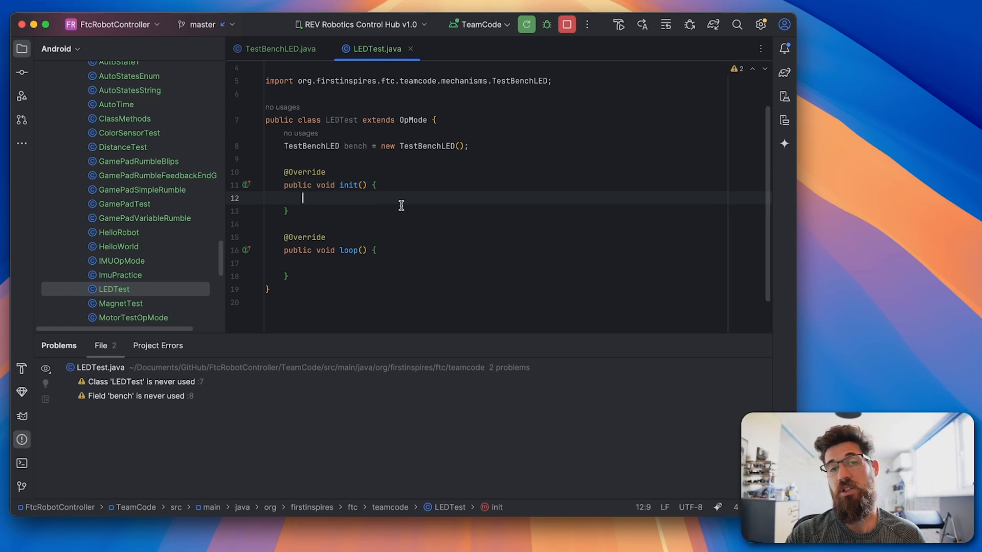
pyautogui.write('bench.init();')
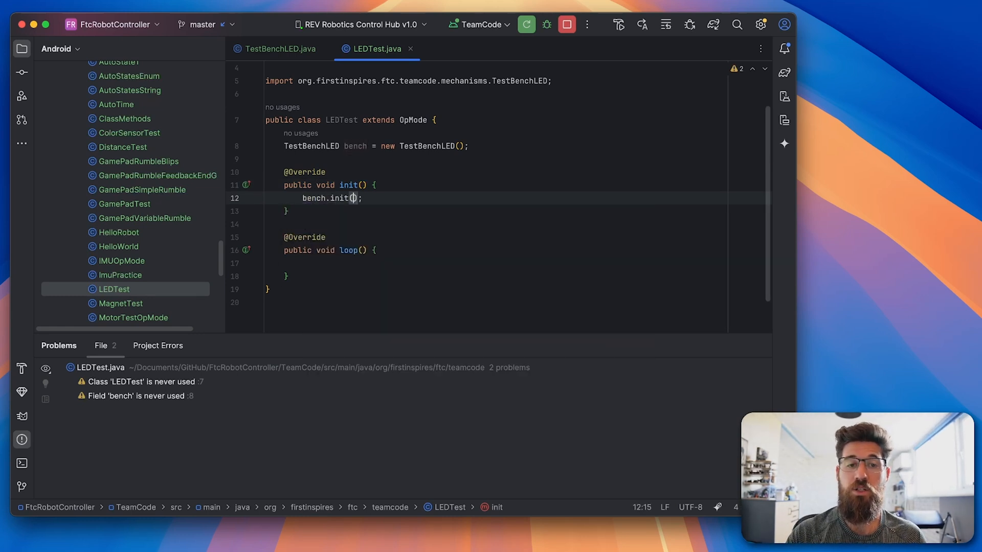
pyautogui.write('hardwareMap')
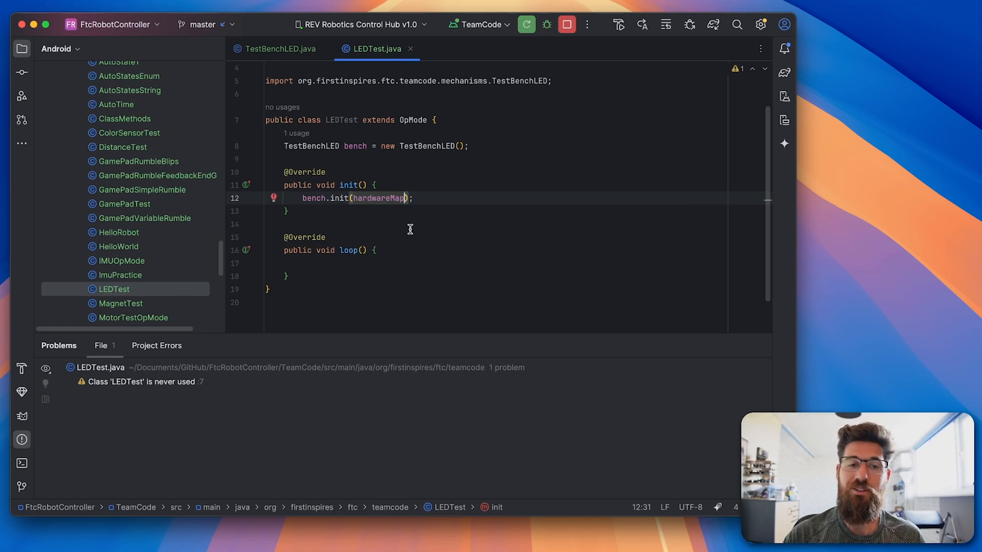
pyautogui.click(303, 247)
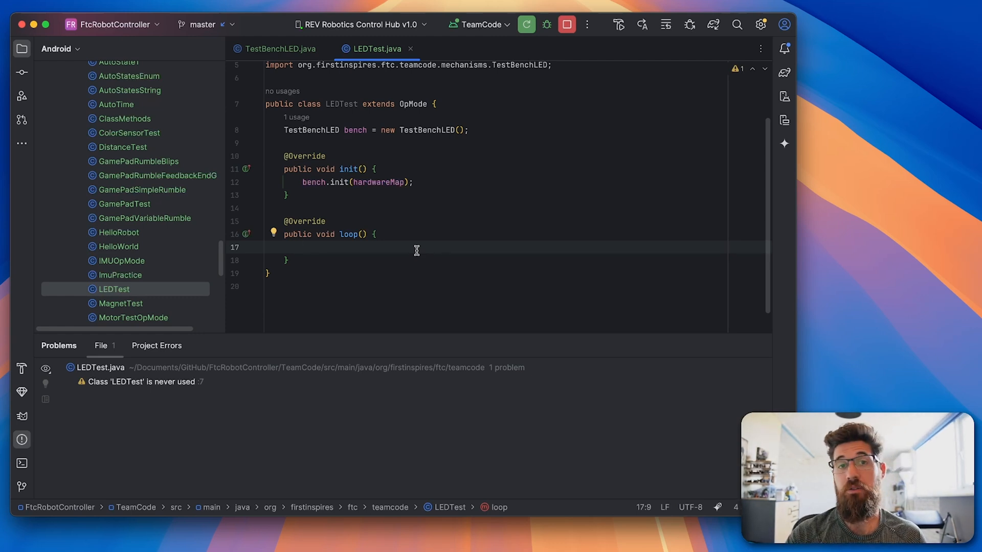
# In loop(), add if (gamepad1.a) { bench.setRedLed(true); bench.setGreenLed(false); } and start an else-if
pyautogui.write('if (')
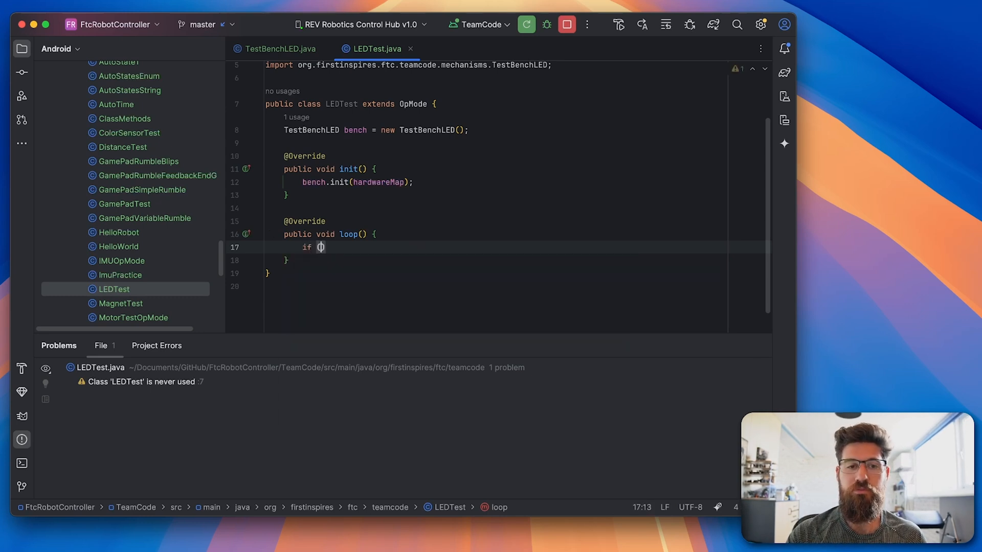
pyautogui.write('(gamepad1.a)')
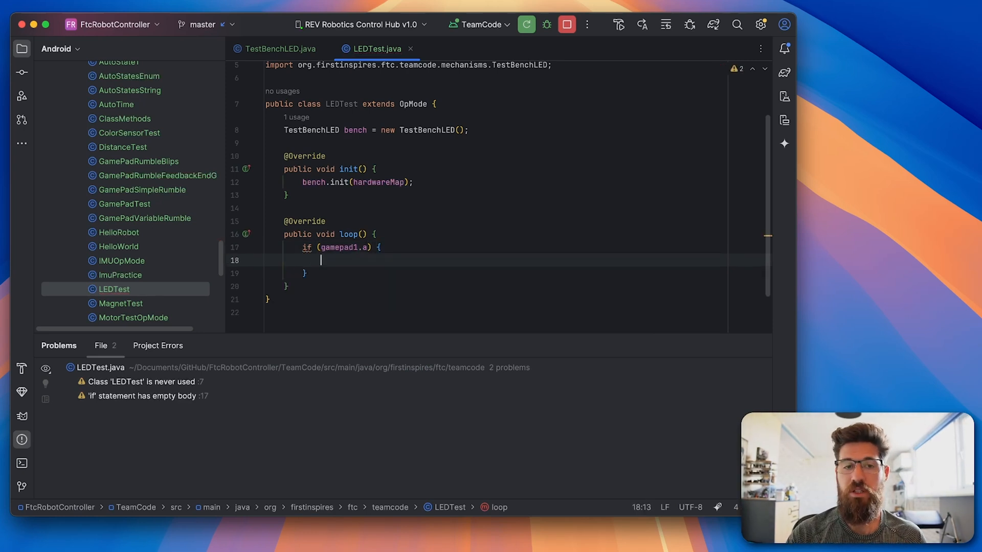
pyautogui.write('bench.se')
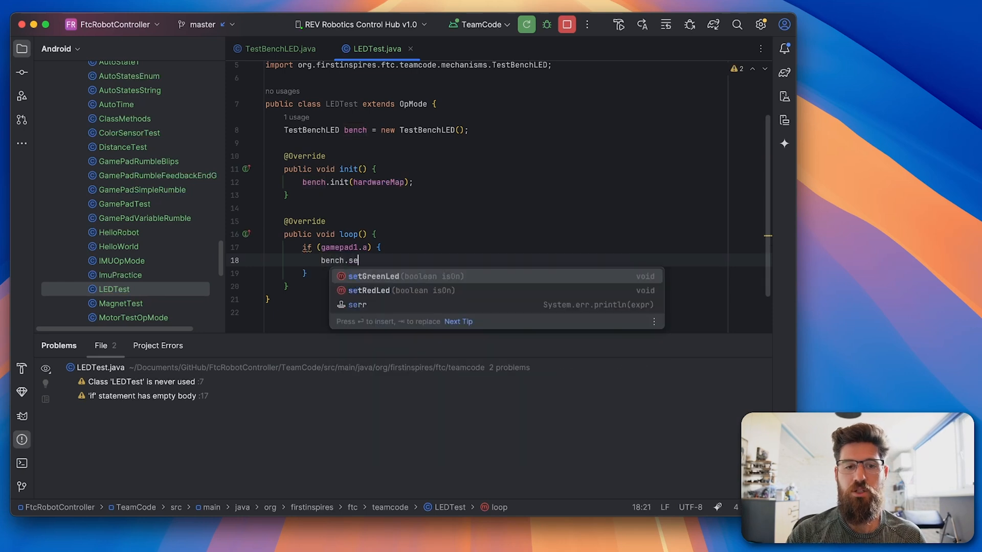
pyautogui.click(370, 289)
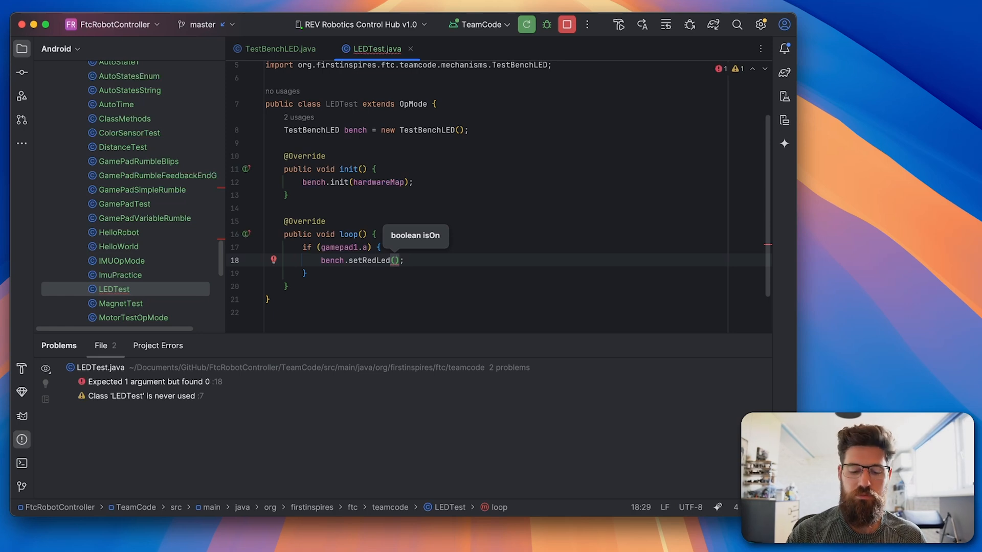
pyautogui.write('tu')
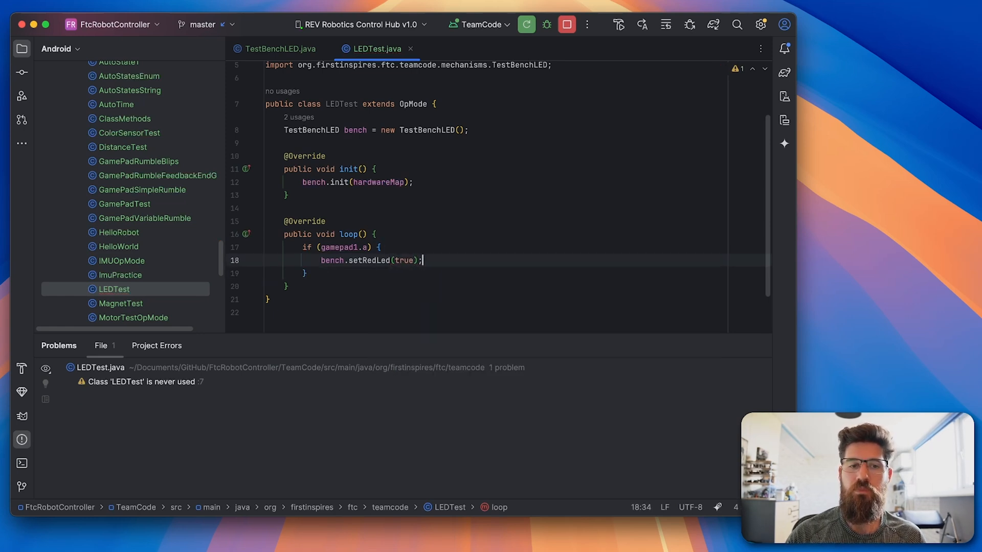
pyautogui.press('Return')
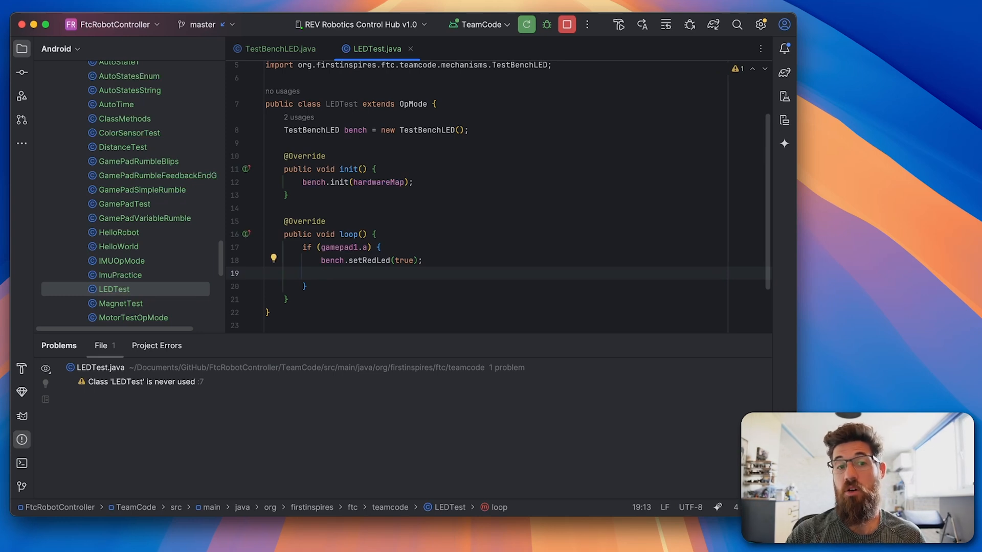
pyautogui.write('bench.setGreenLed(fals);')
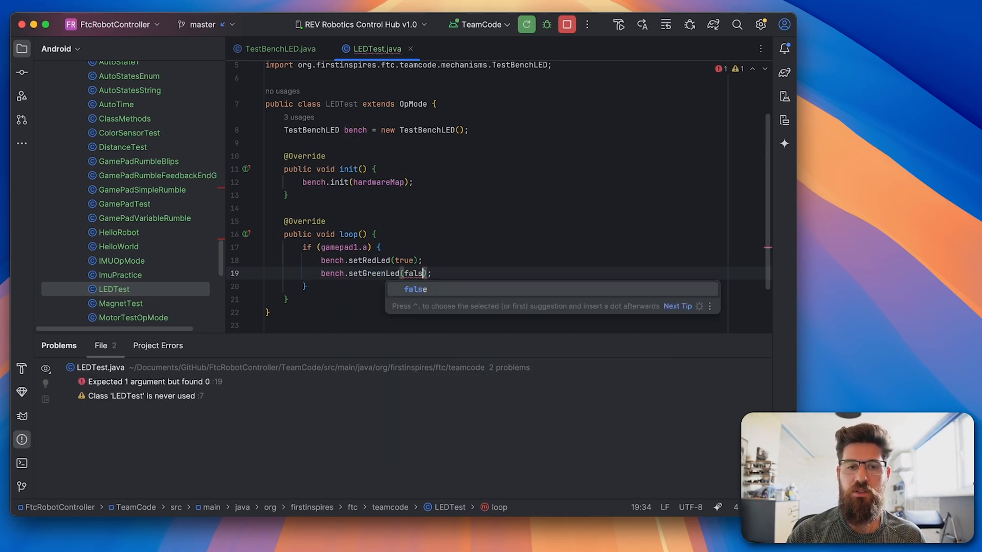
pyautogui.write('else if (')
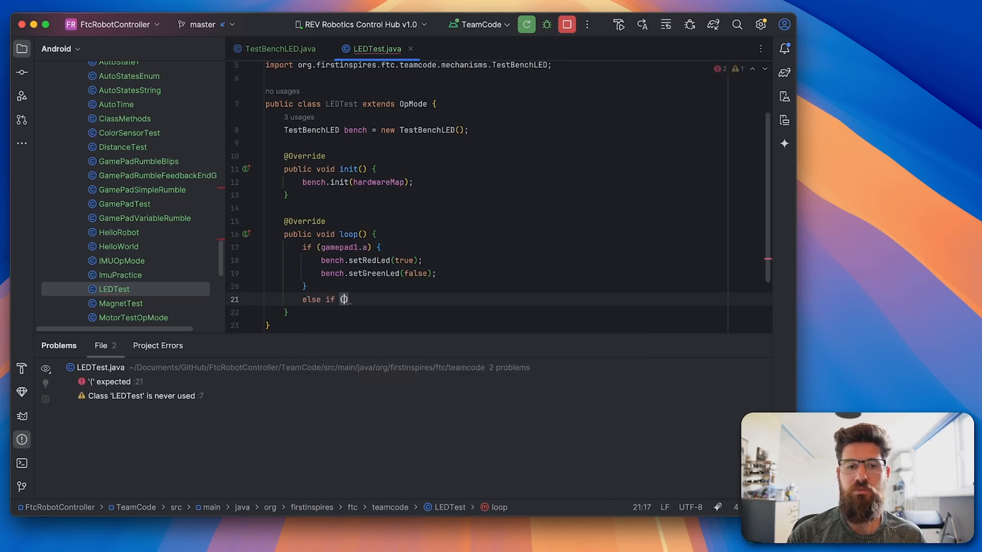
# Add else if (gamepad1.b) { bench.setGreenLed(true); bench.setRedLed(false); } and start an else
pyautogui.write('gamepad1.')
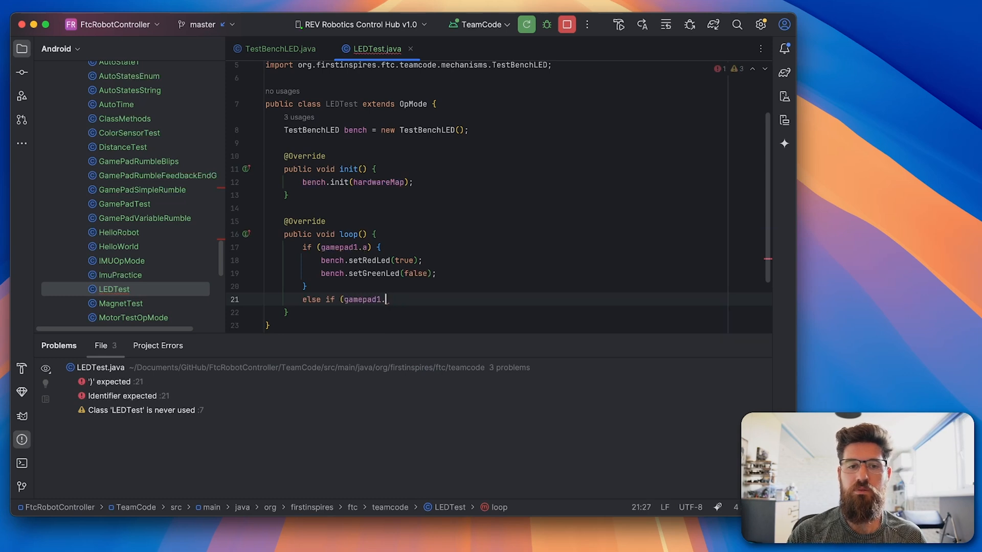
pyautogui.write('b)')
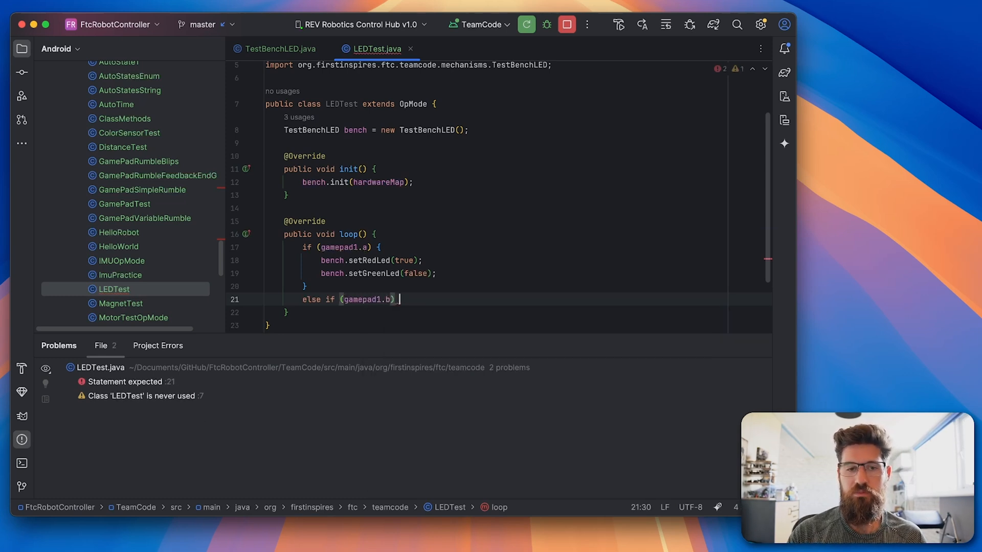
pyautogui.write('{')
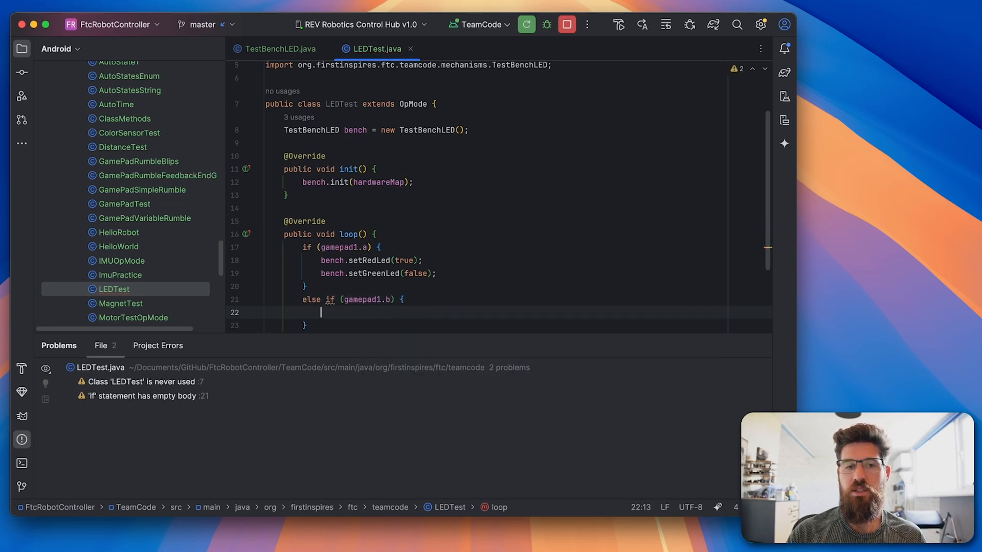
pyautogui.write('bench')
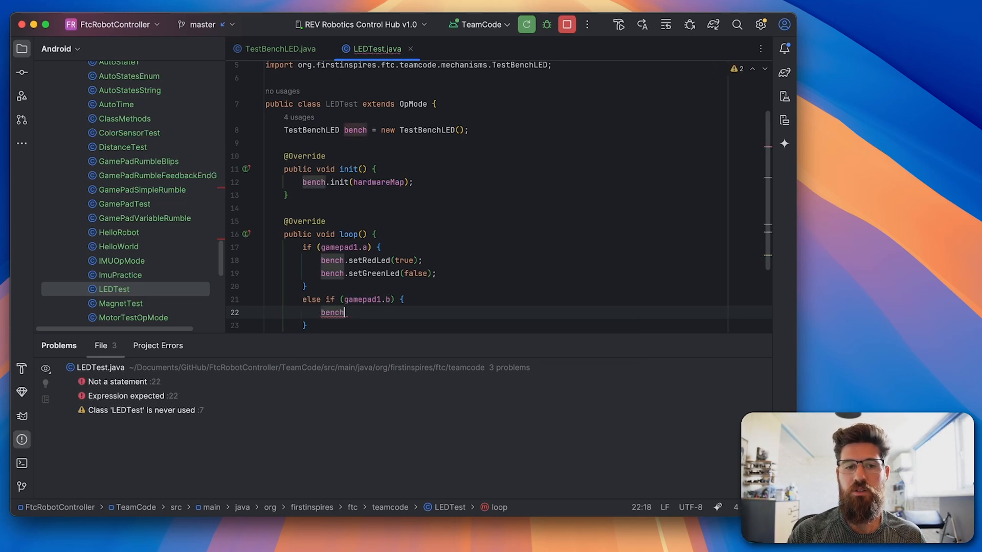
pyautogui.write('.s')
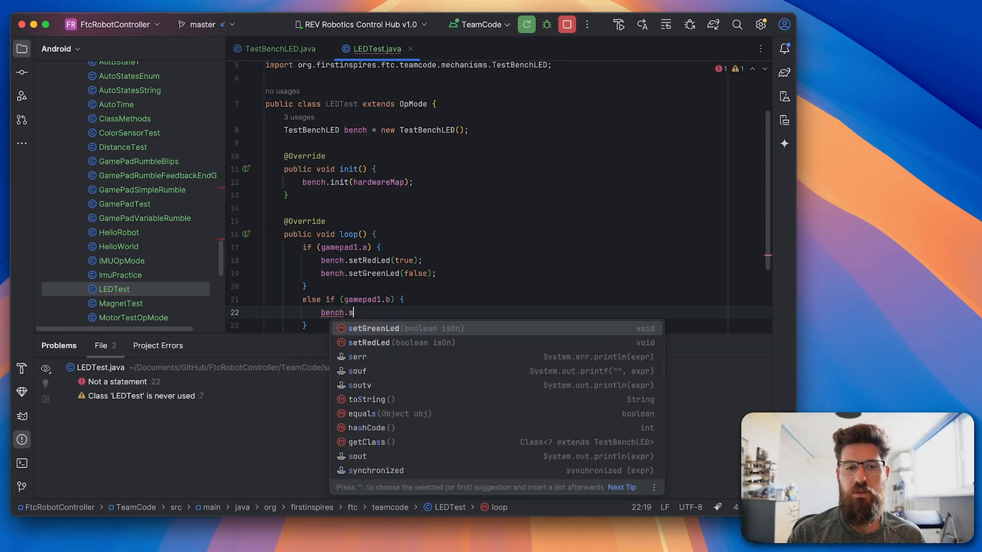
pyautogui.click(372, 329)
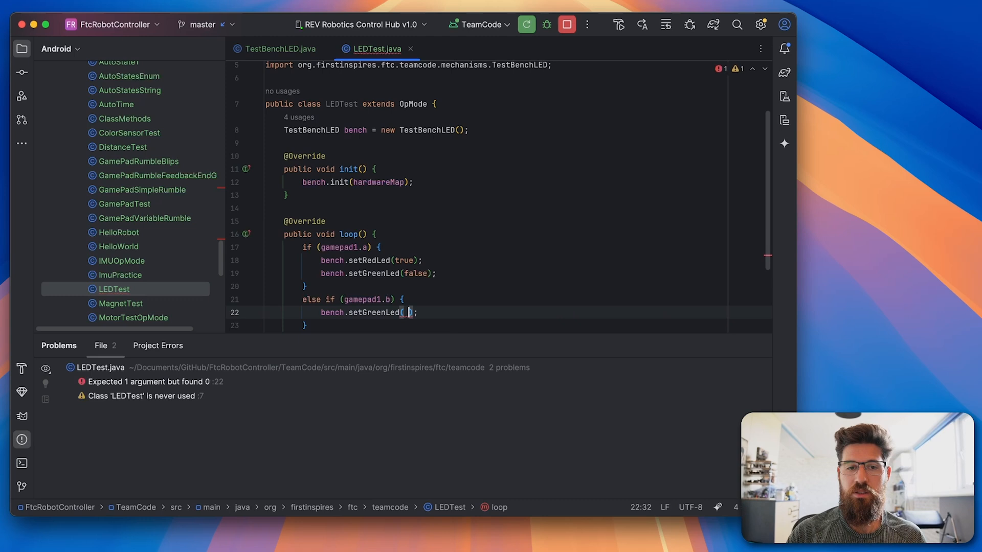
pyautogui.write('true')
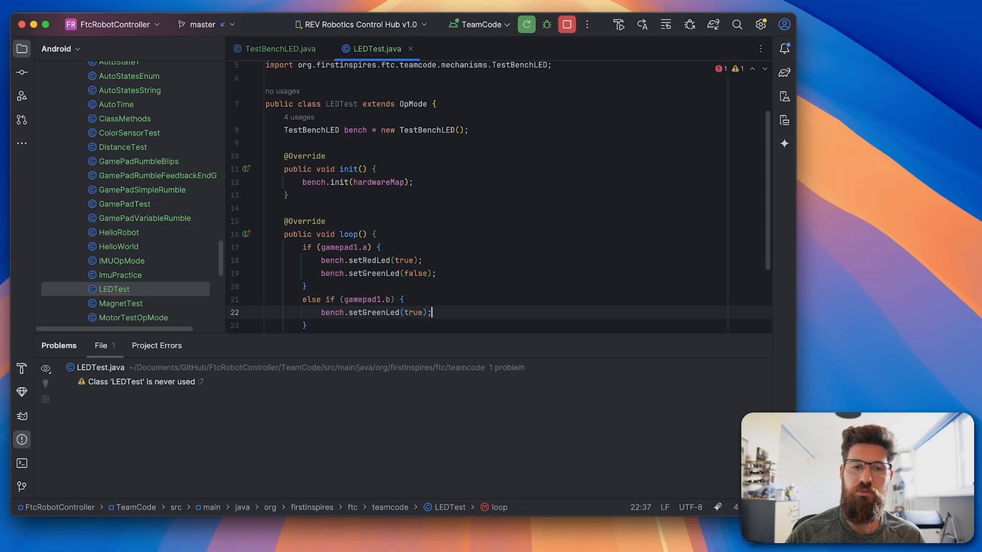
pyautogui.write('bench')
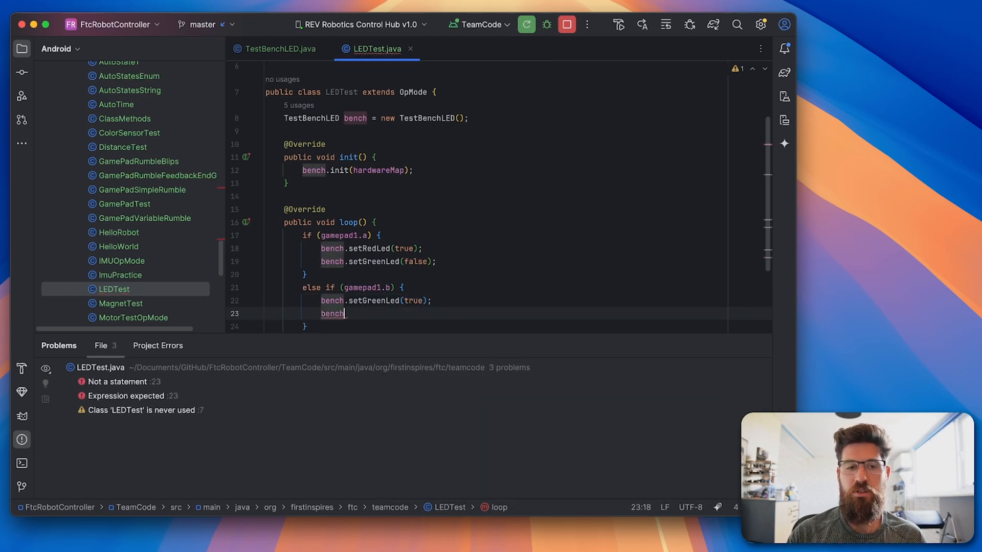
pyautogui.write('.setRedLed(false);')
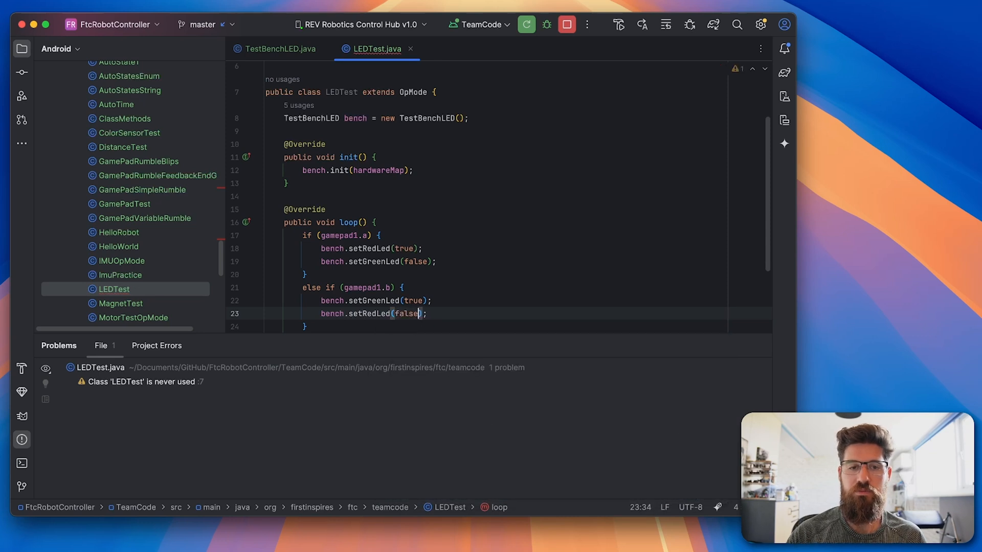
pyautogui.write('else')
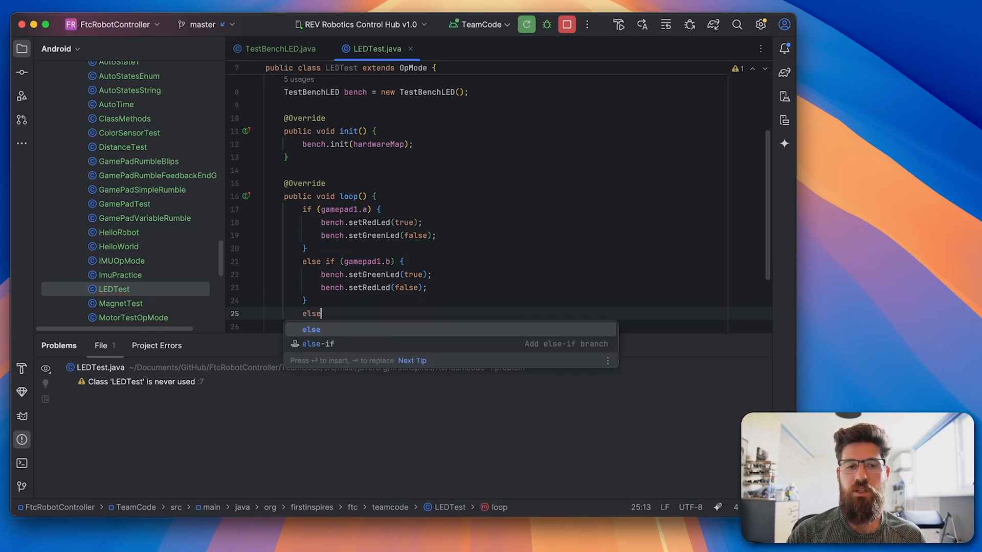
# Write the else if (gamepad1.y) branch calling bench.setGreenLed(true) and bench.setRedLed(true)
pyautogui.write('if (game')
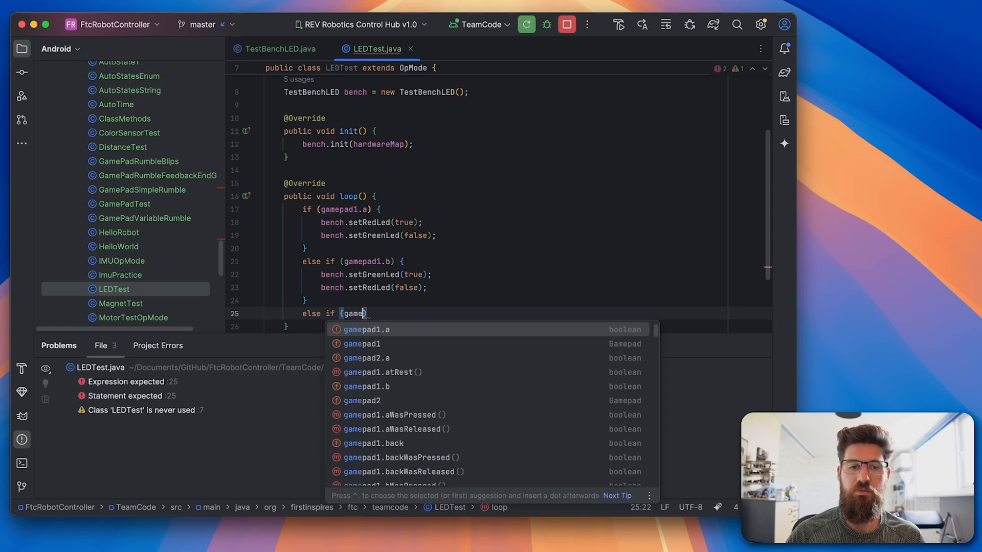
pyautogui.write('pad')
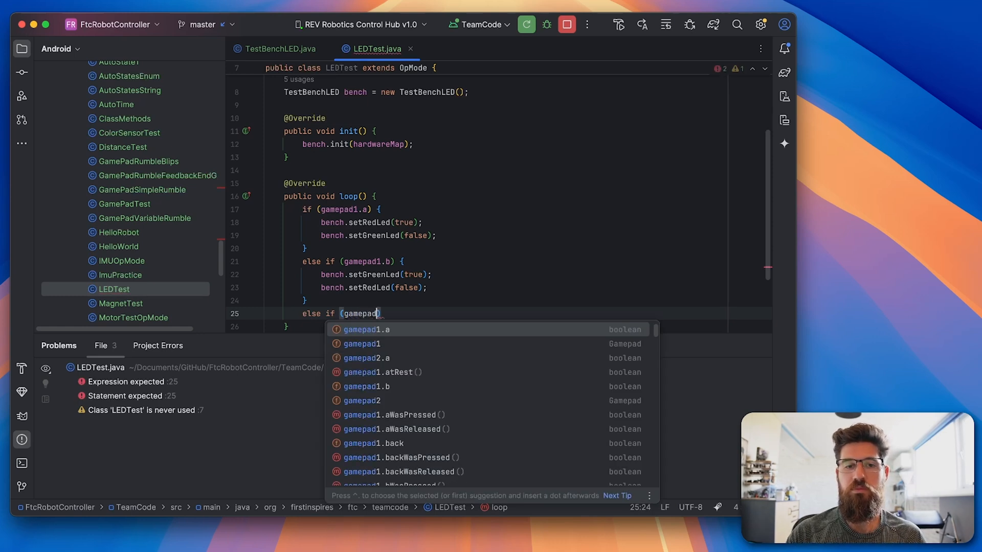
pyautogui.write('.y')
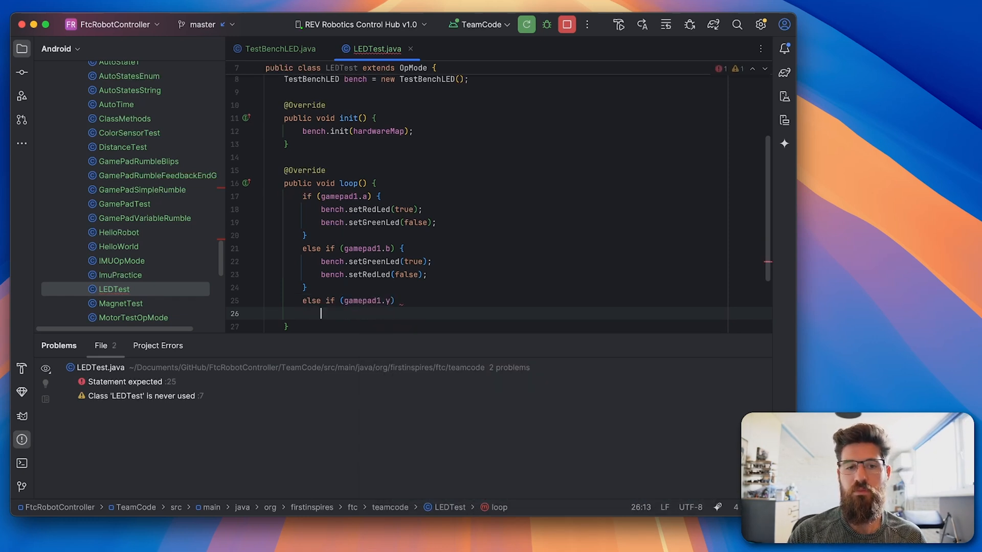
pyautogui.write('{')
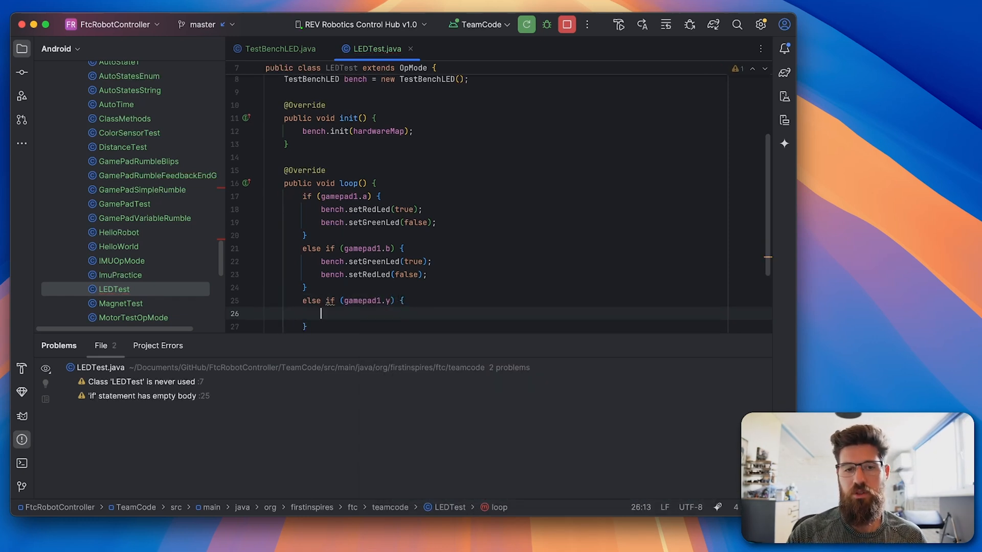
pyautogui.write('bench')
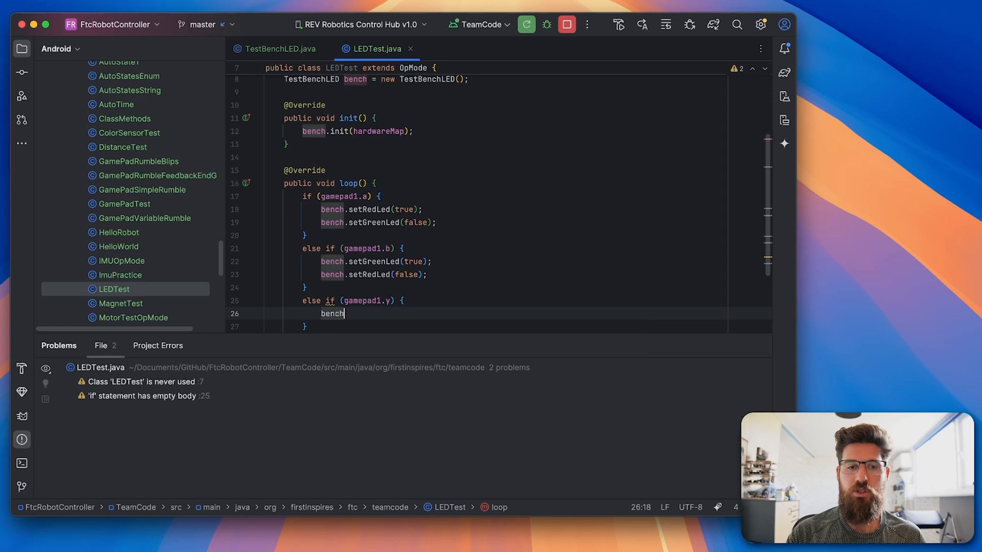
pyautogui.write('.setGreenLed();')
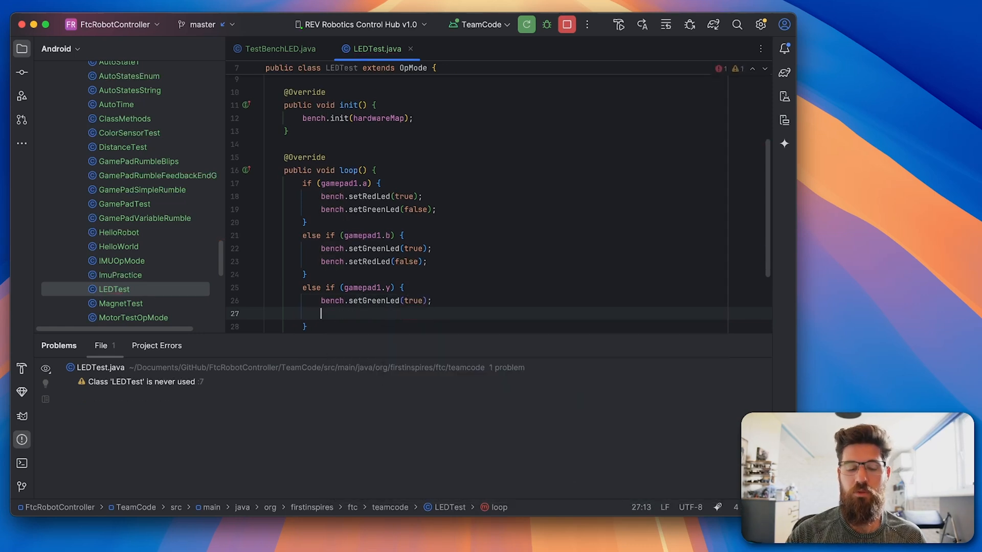
pyautogui.write('bench.setRedLed(true);')
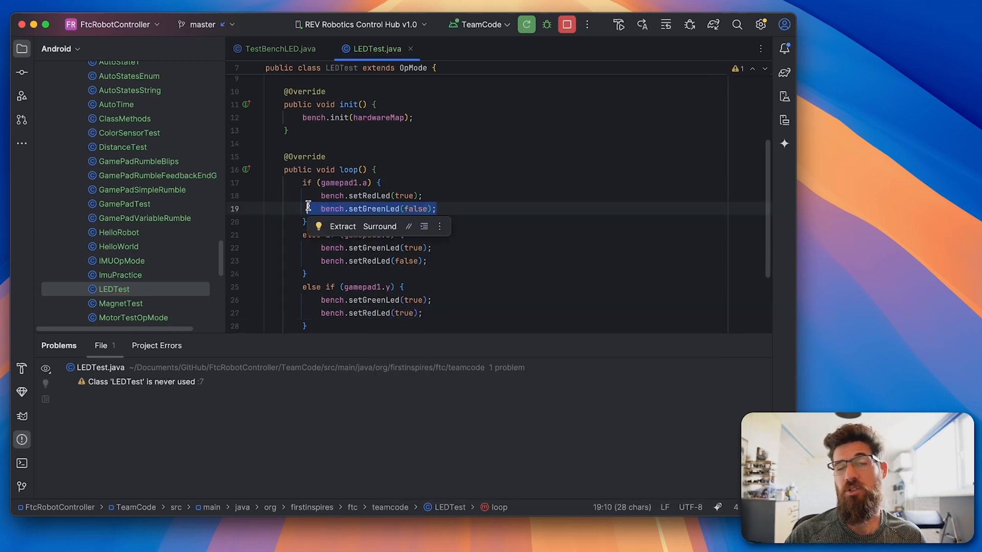
pyautogui.click(458, 191)
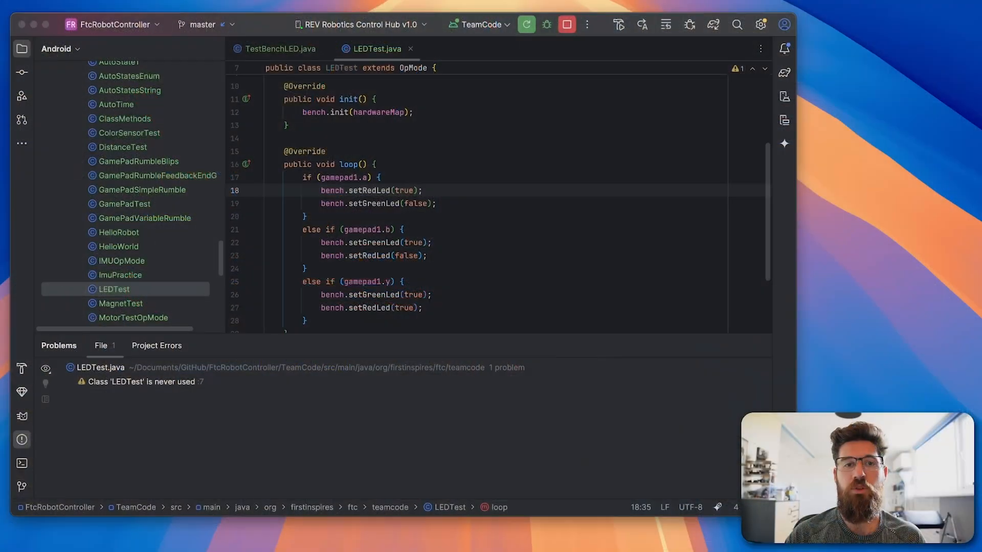
pyautogui.scroll(3)
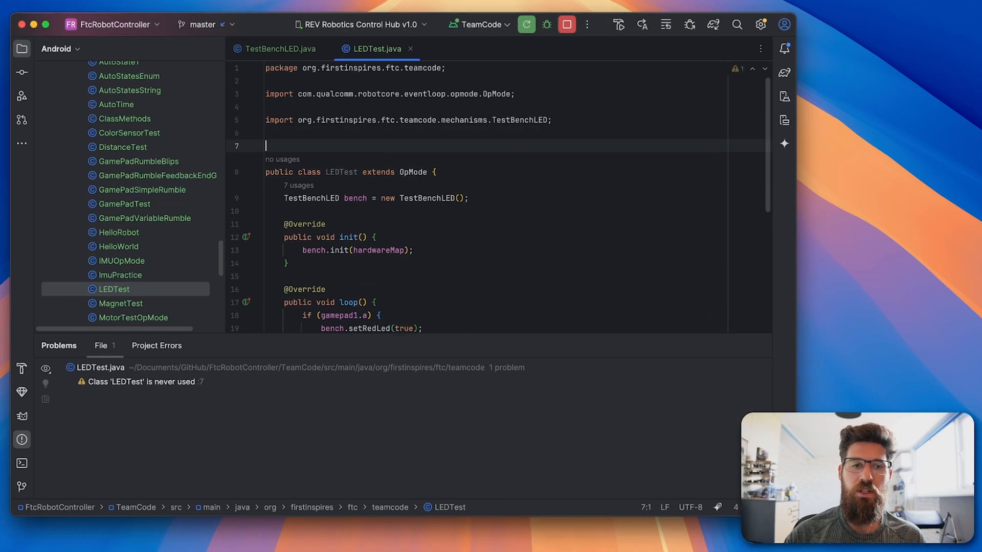
pyautogui.write('@T3')
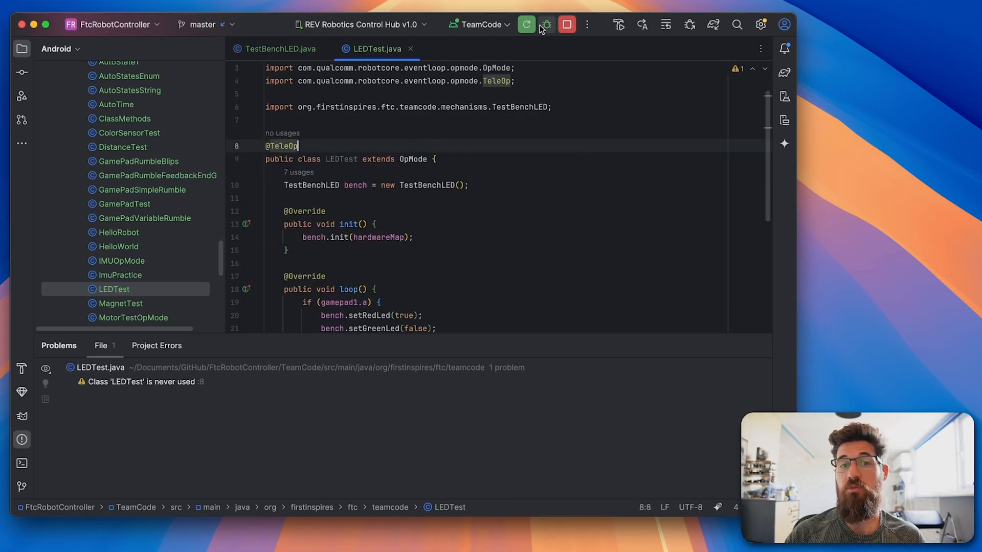
pyautogui.click(525, 25)
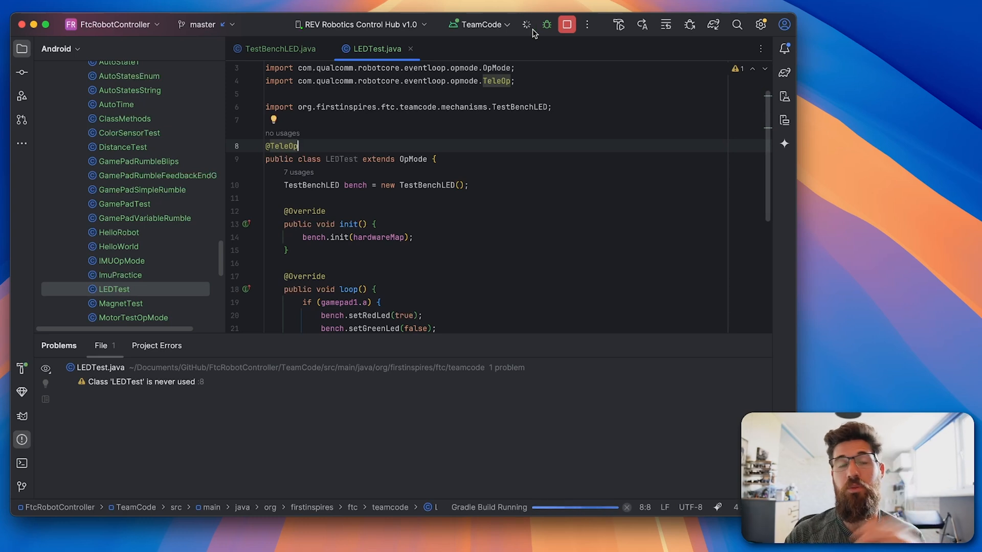
pyautogui.click(566, 24)
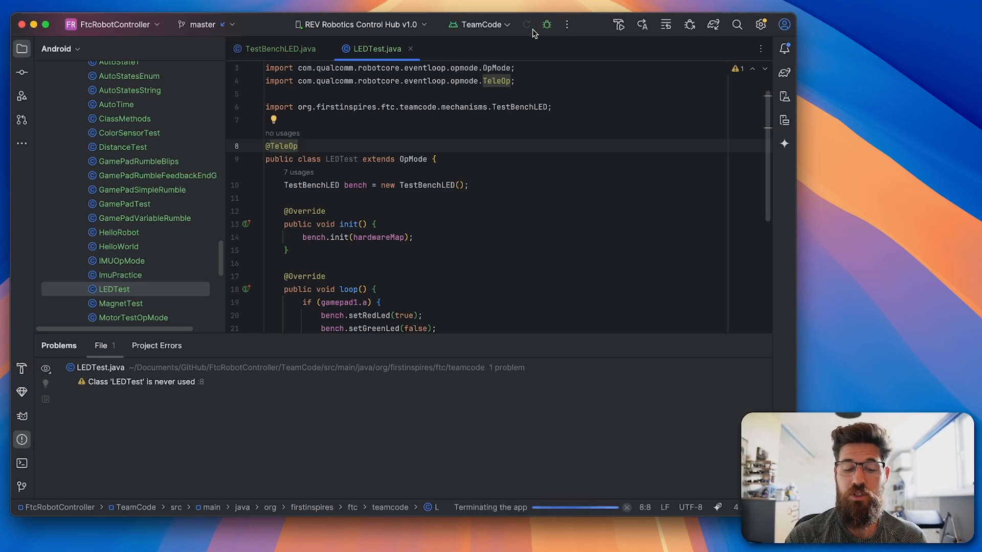